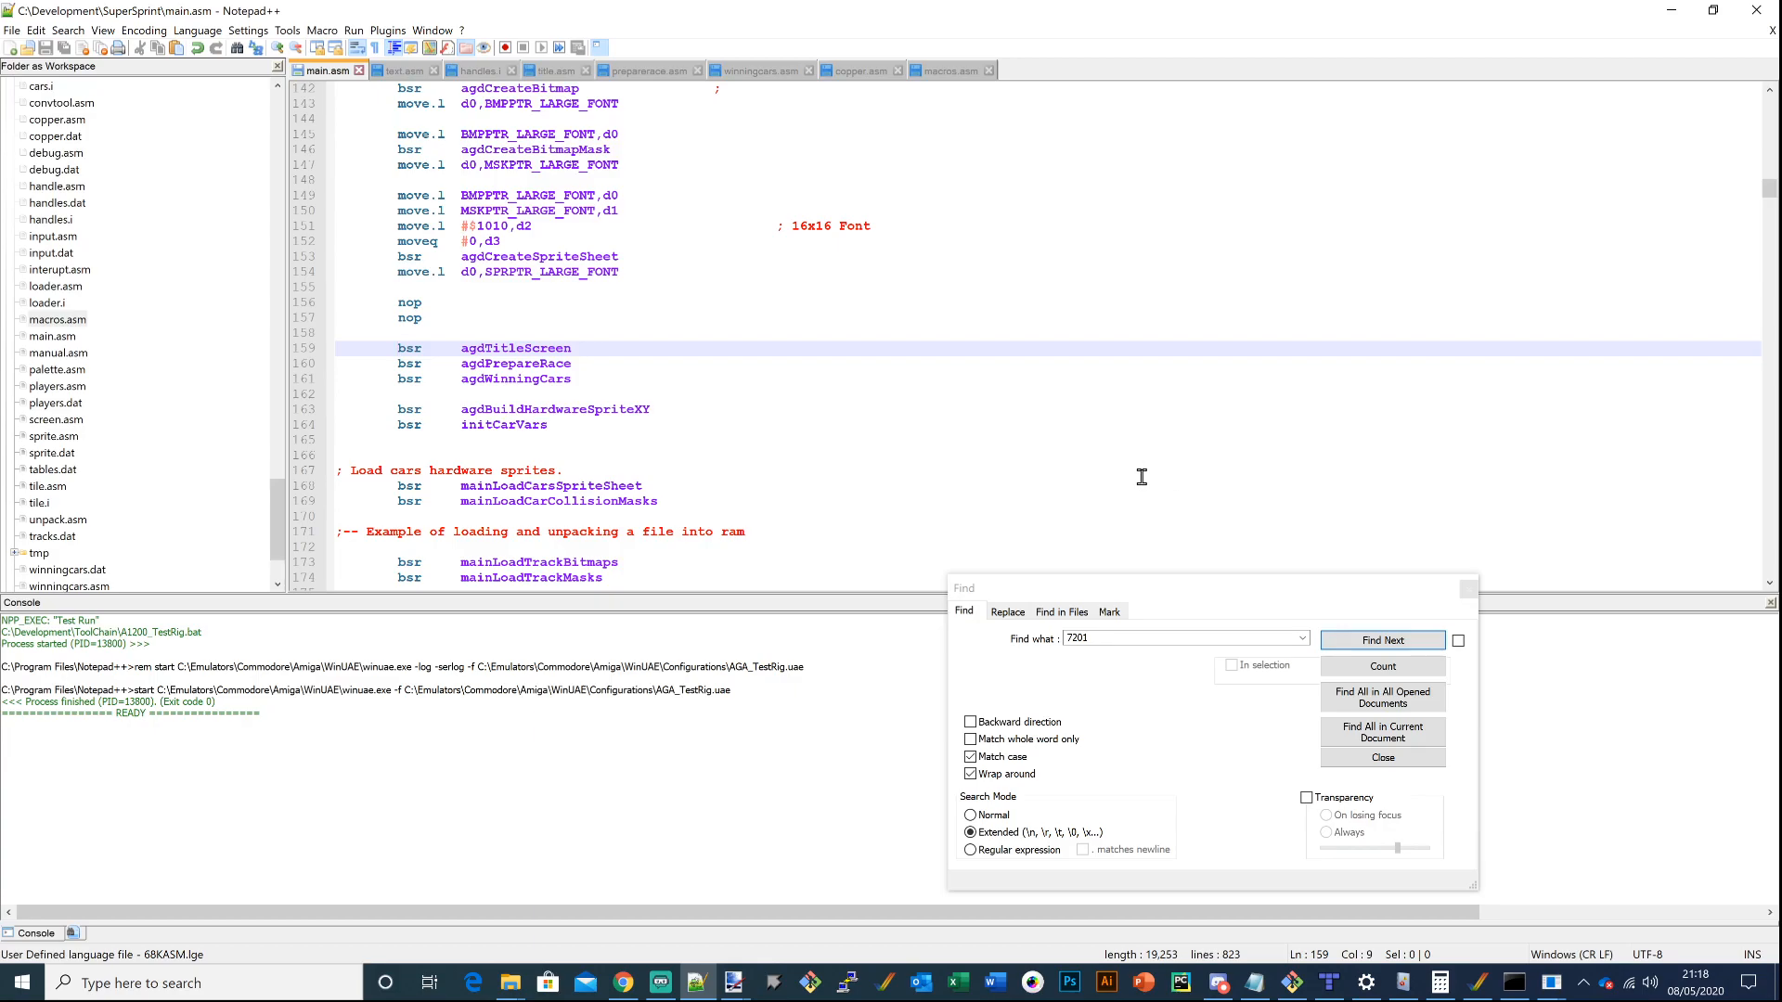
{"action": "mouse_move", "coordinate": [1122, 472]}
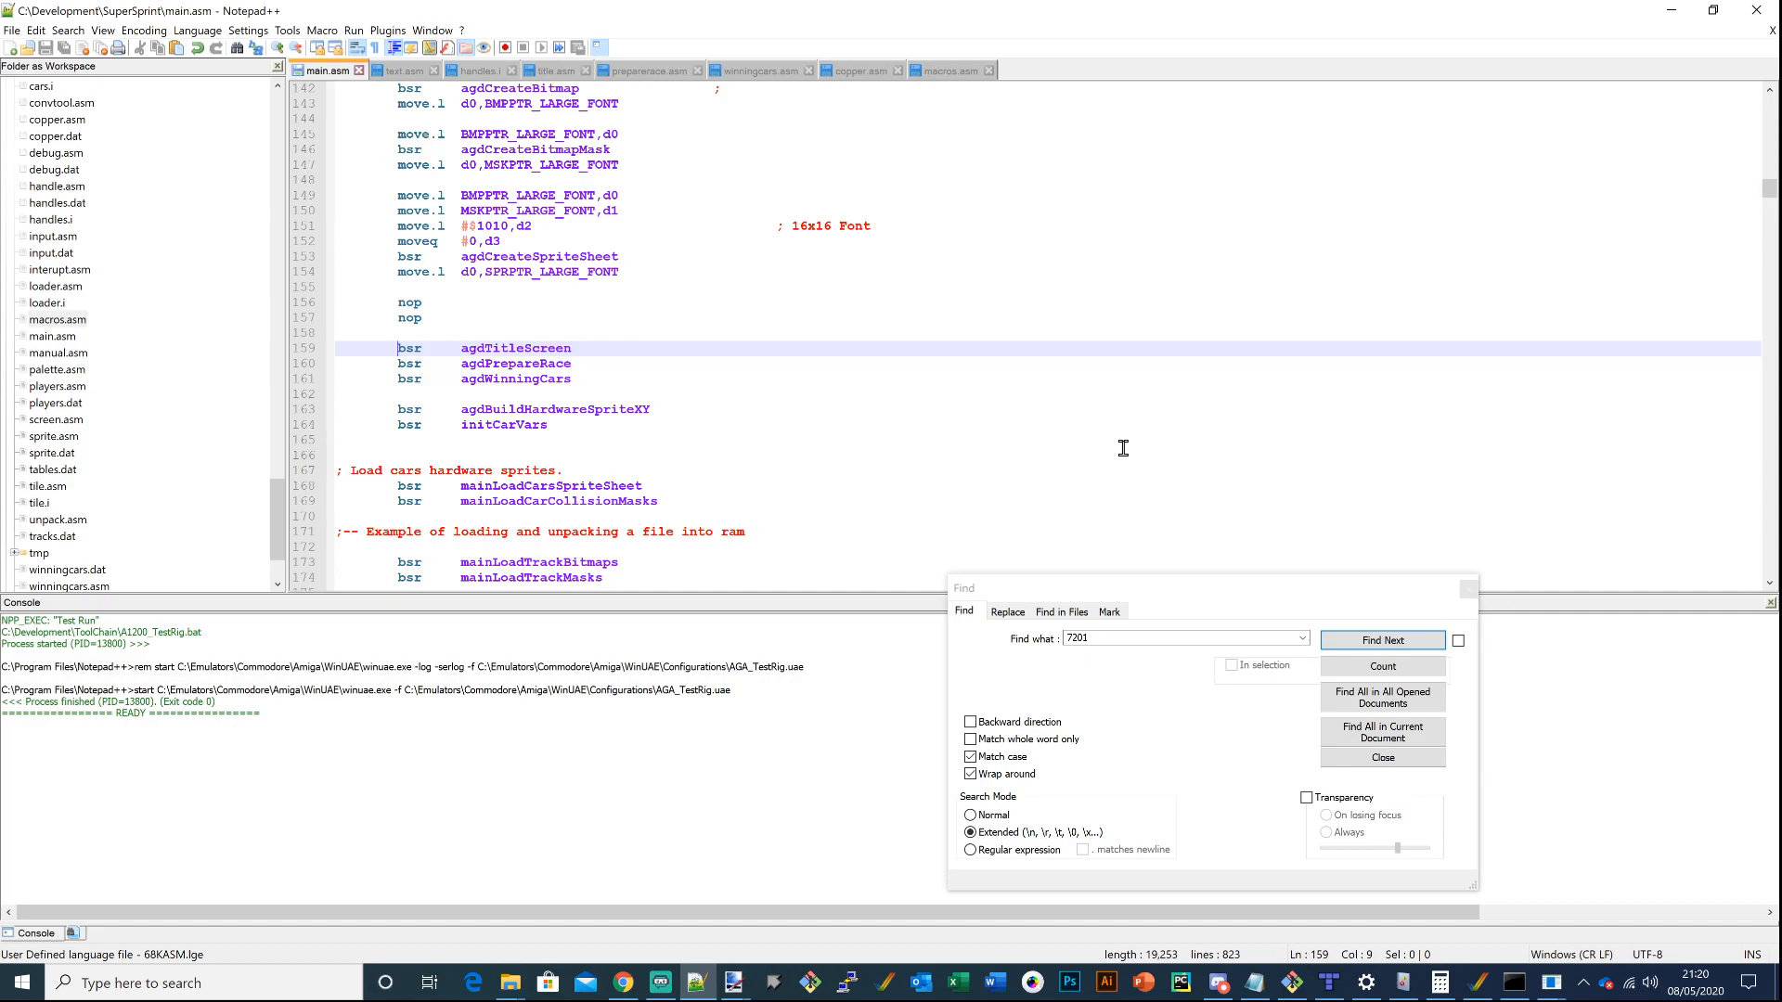
{"action": "mouse_move", "coordinate": [997, 475]}
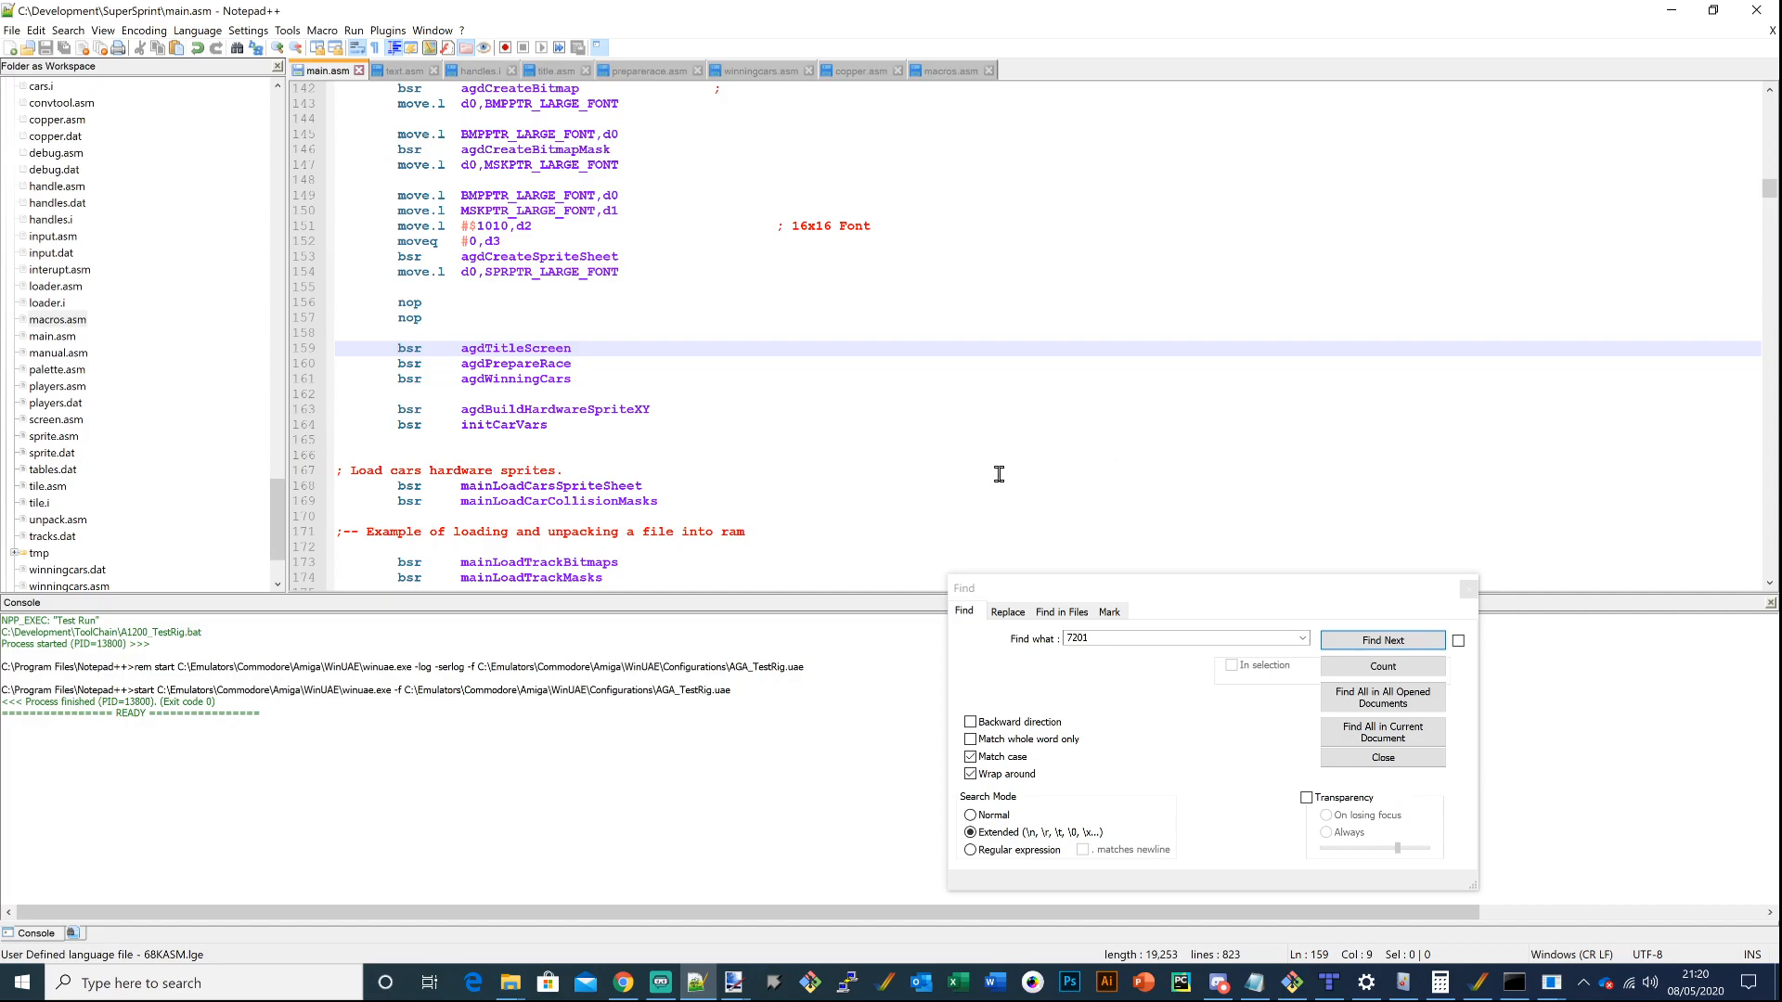
Comment out the agdPrepareRace call on line 160 with a semicolon
{"action": "left_click", "coordinate": [398, 364]}
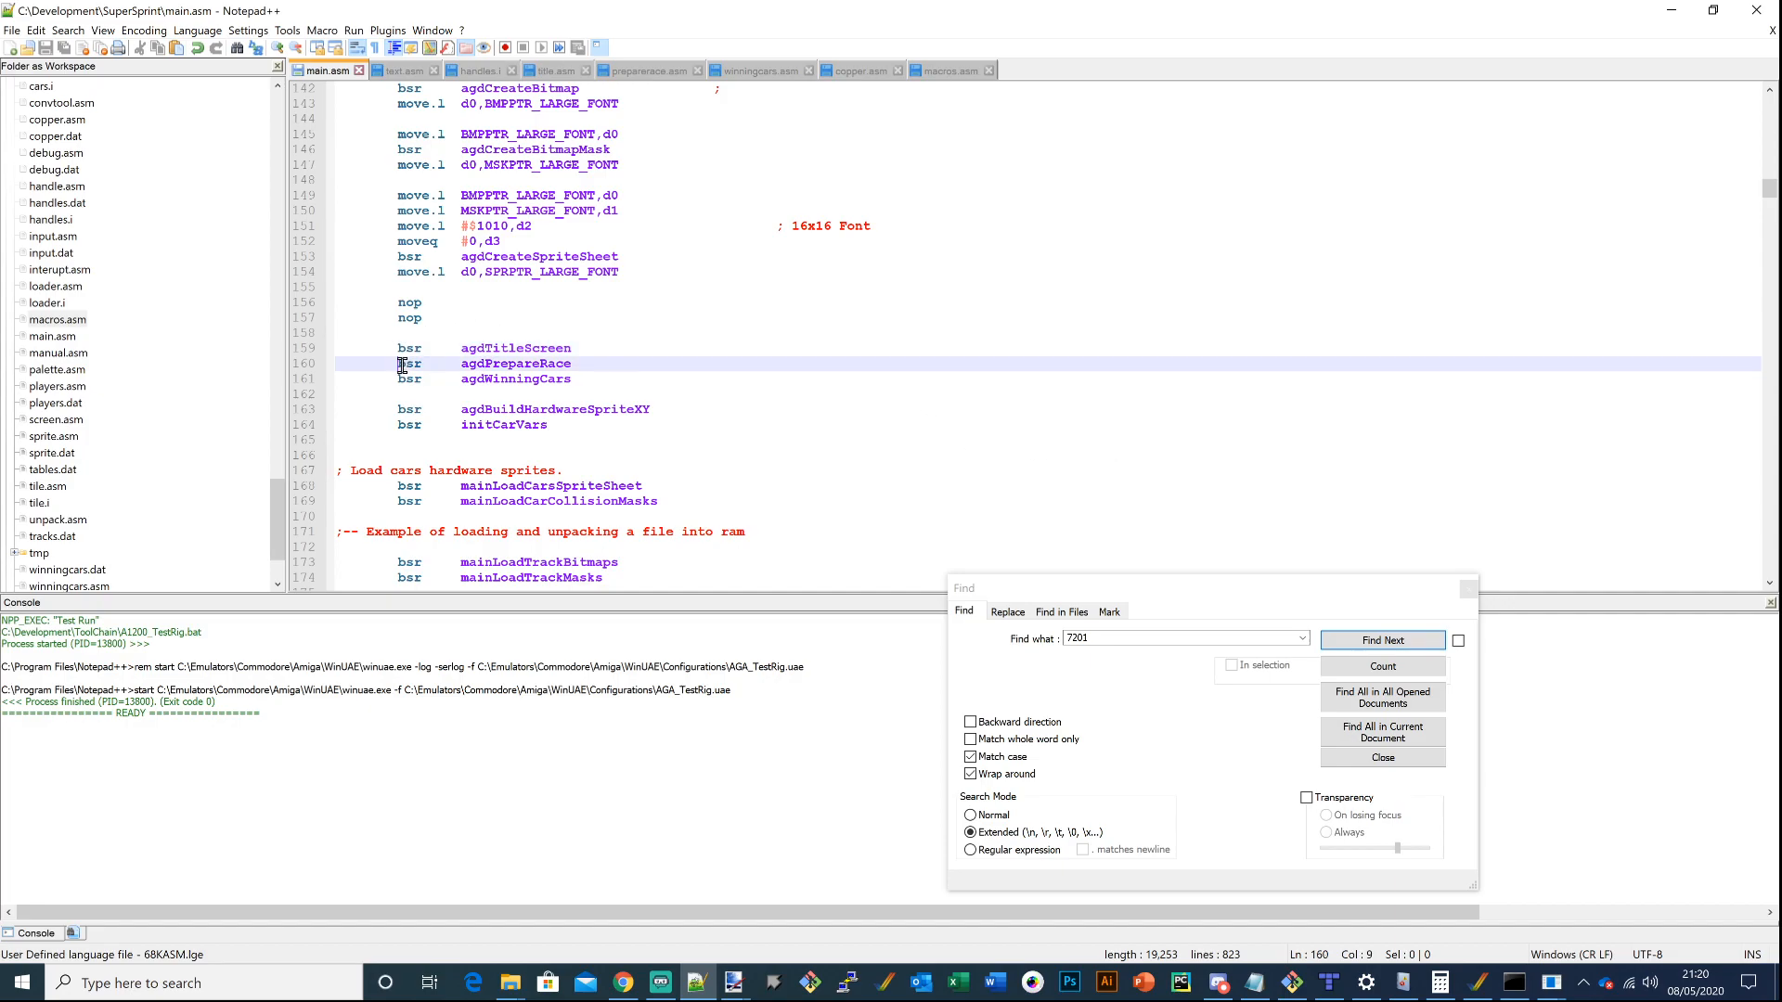
{"action": "type", "text": ";"}
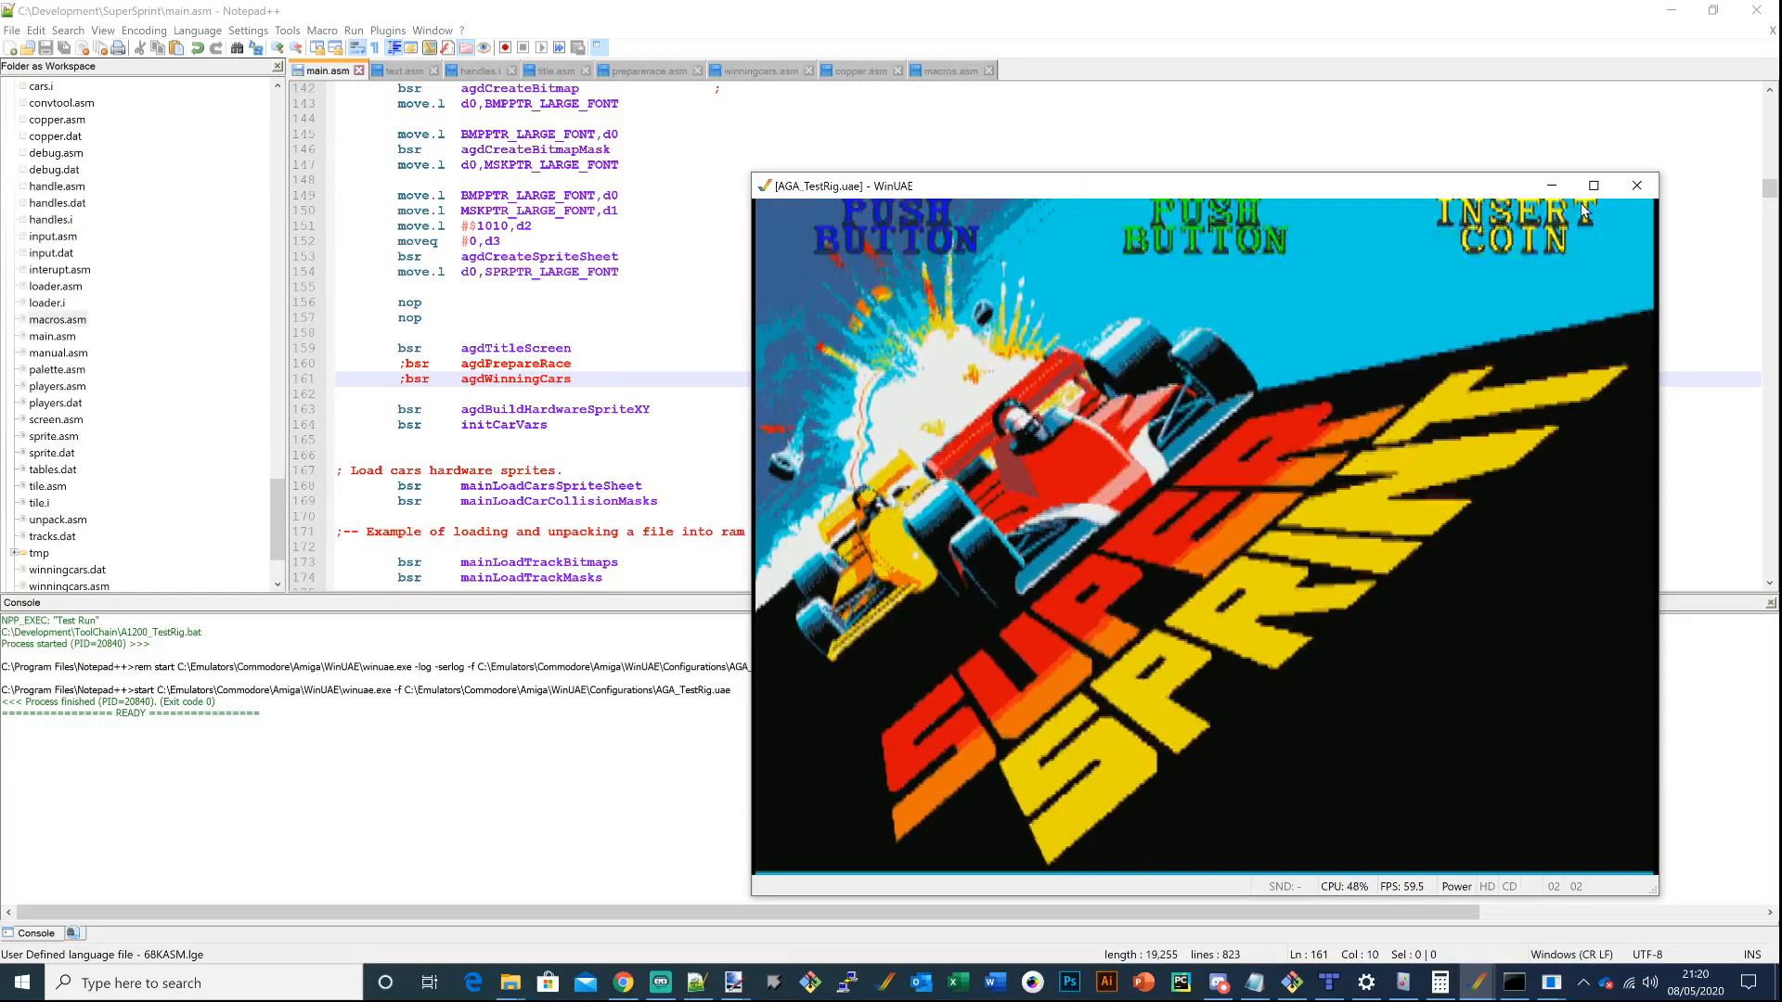
{"action": "key", "text": "Ctrl+f"}
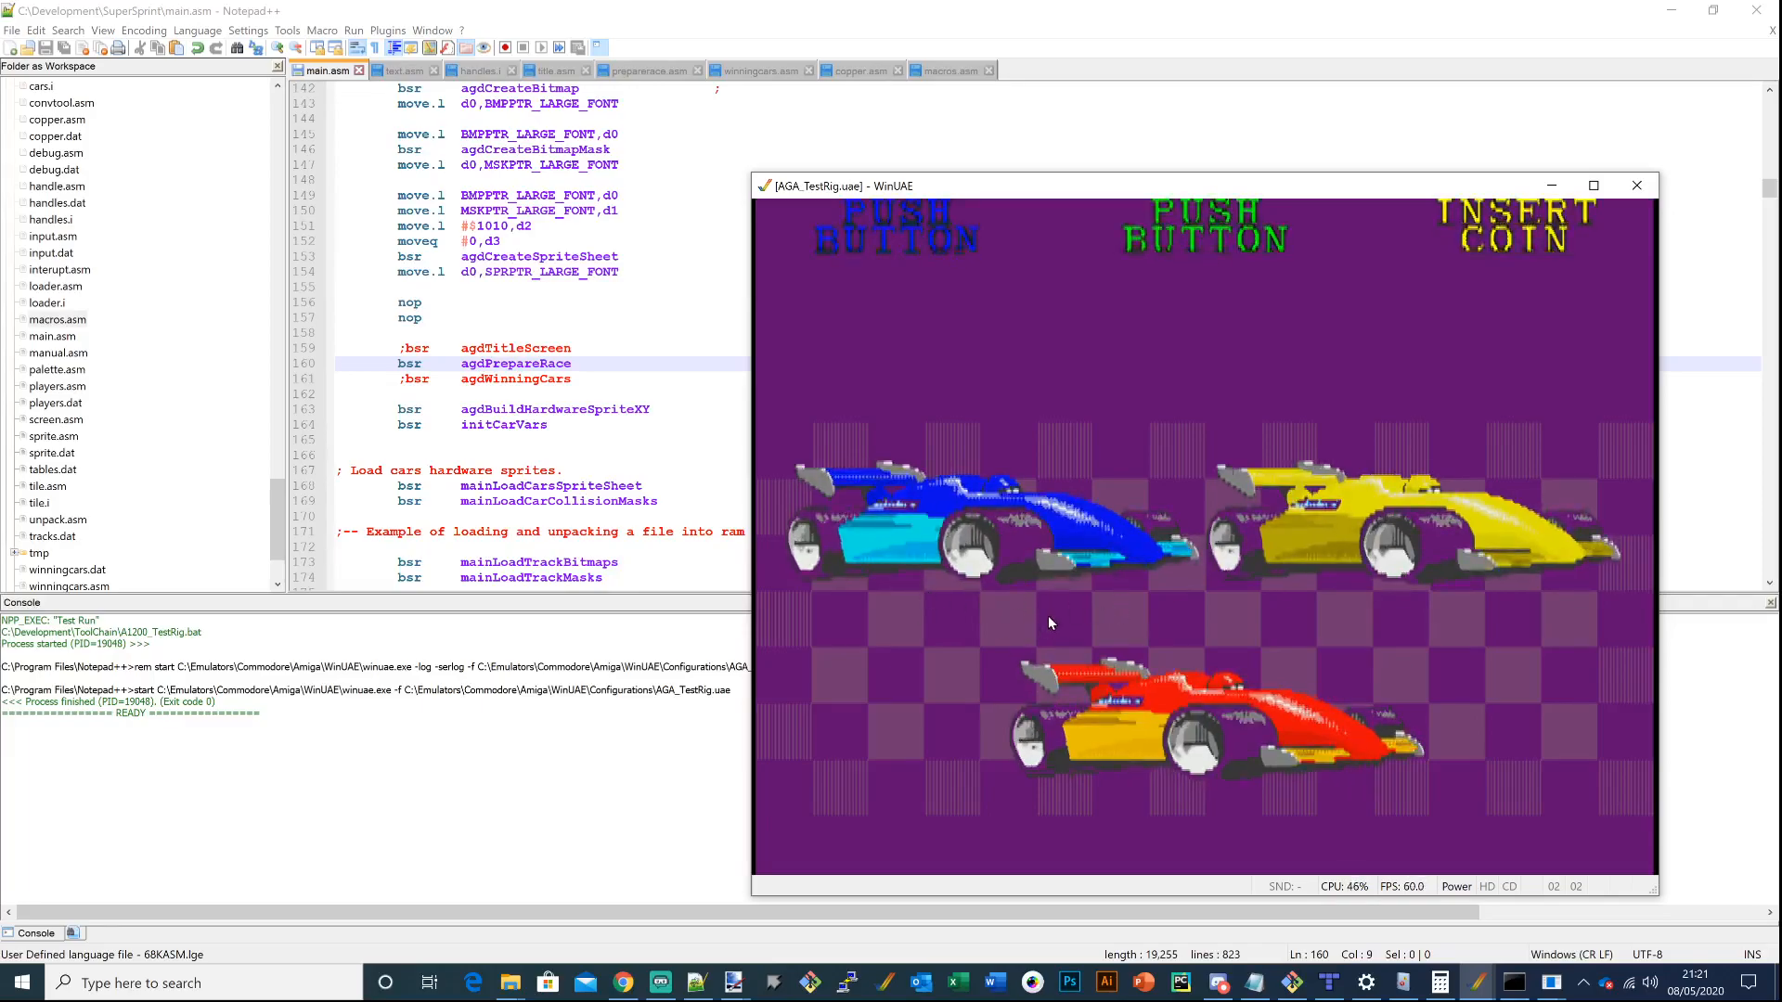
{"action": "mouse_move", "coordinate": [993, 541]}
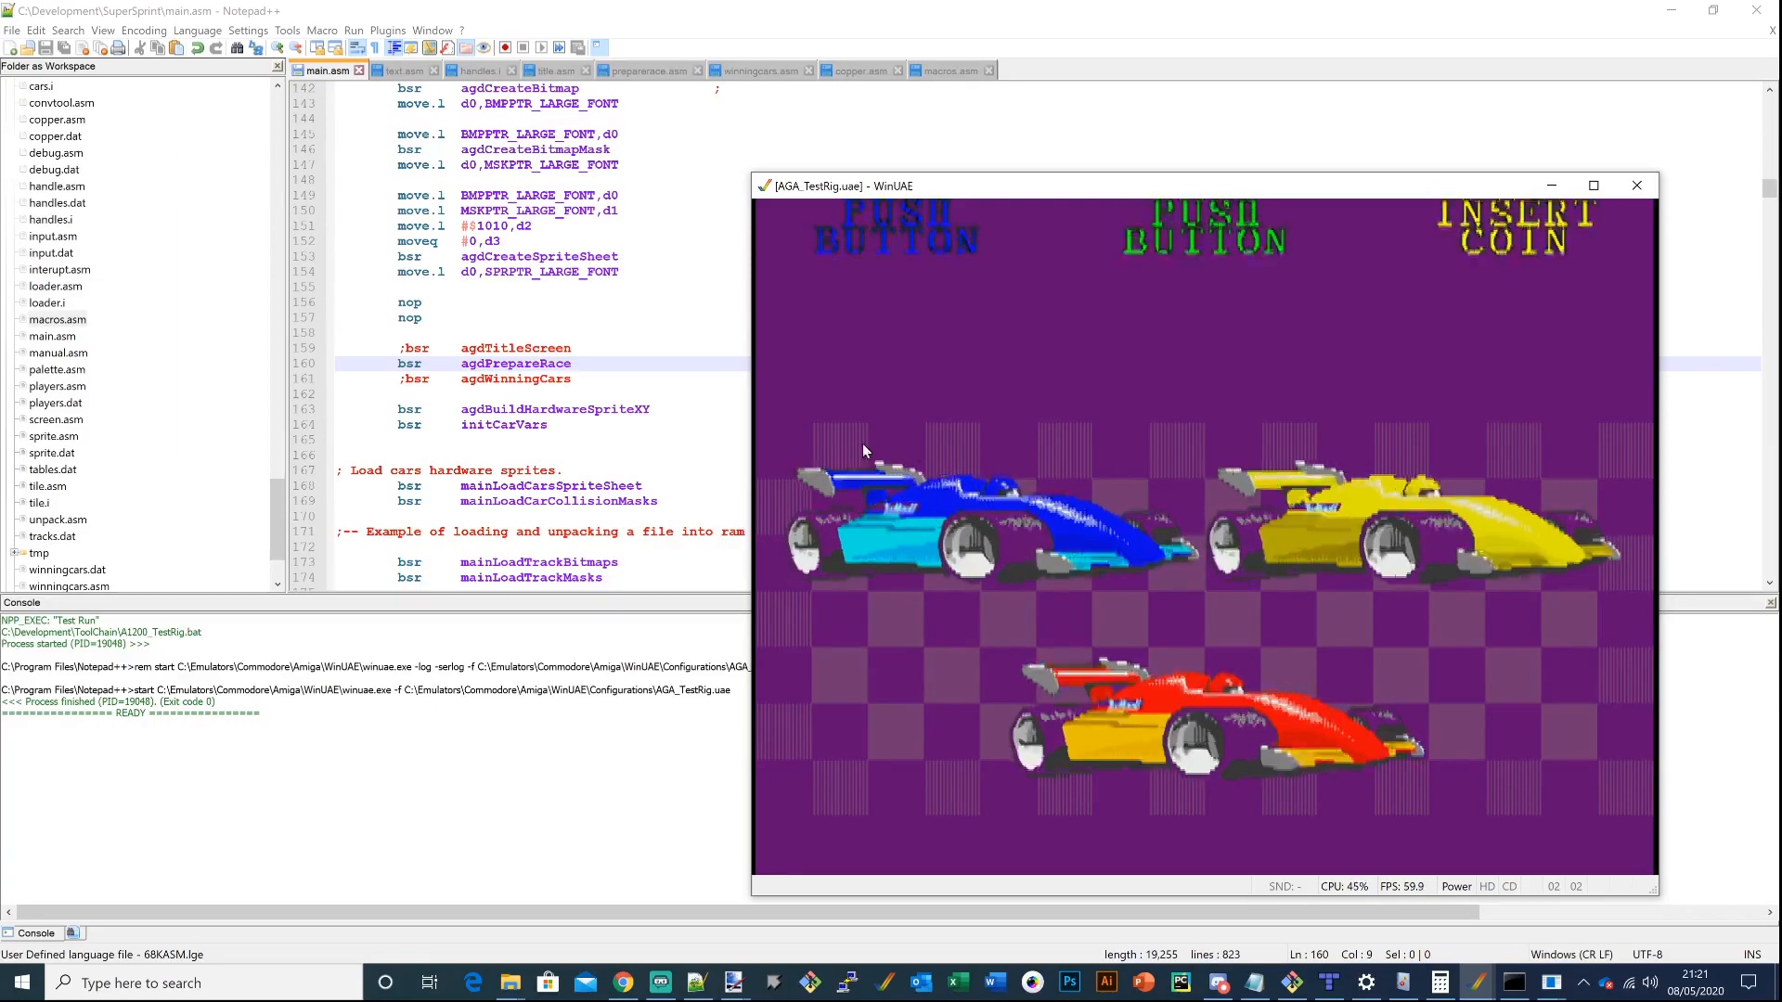
{"action": "mouse_move", "coordinate": [1033, 476]}
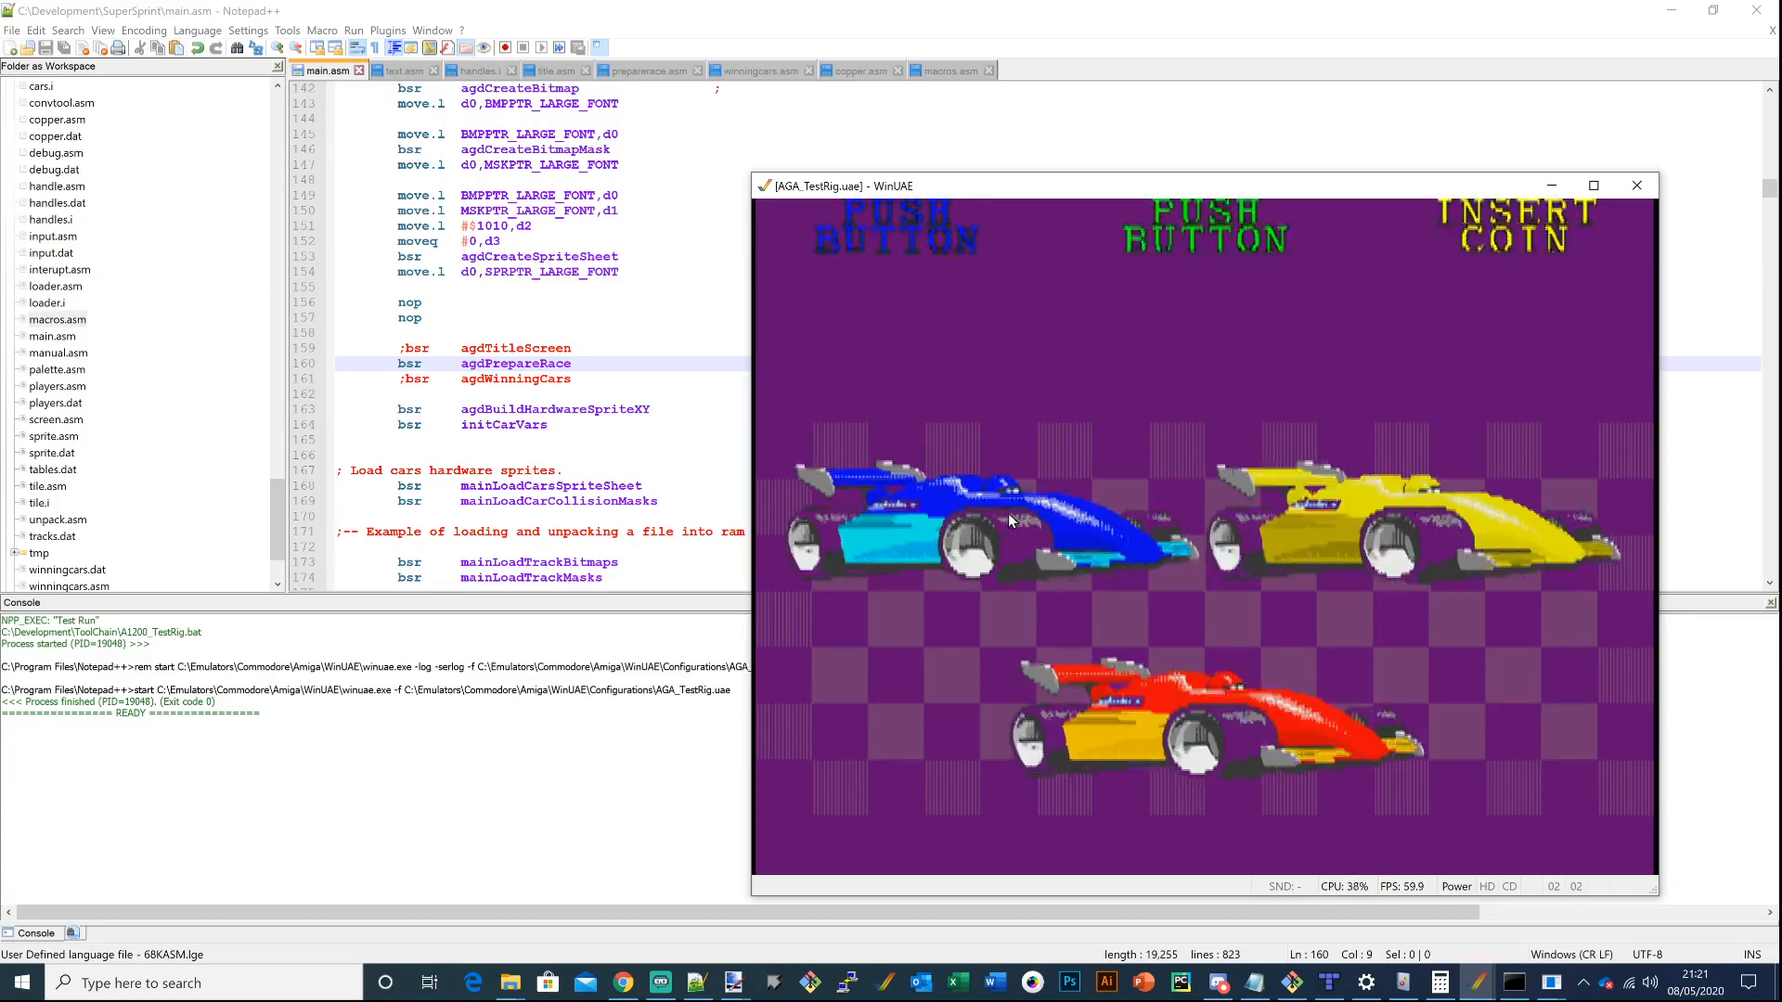
{"action": "mouse_move", "coordinate": [972, 452]}
{"action": "type", "text": ";"}
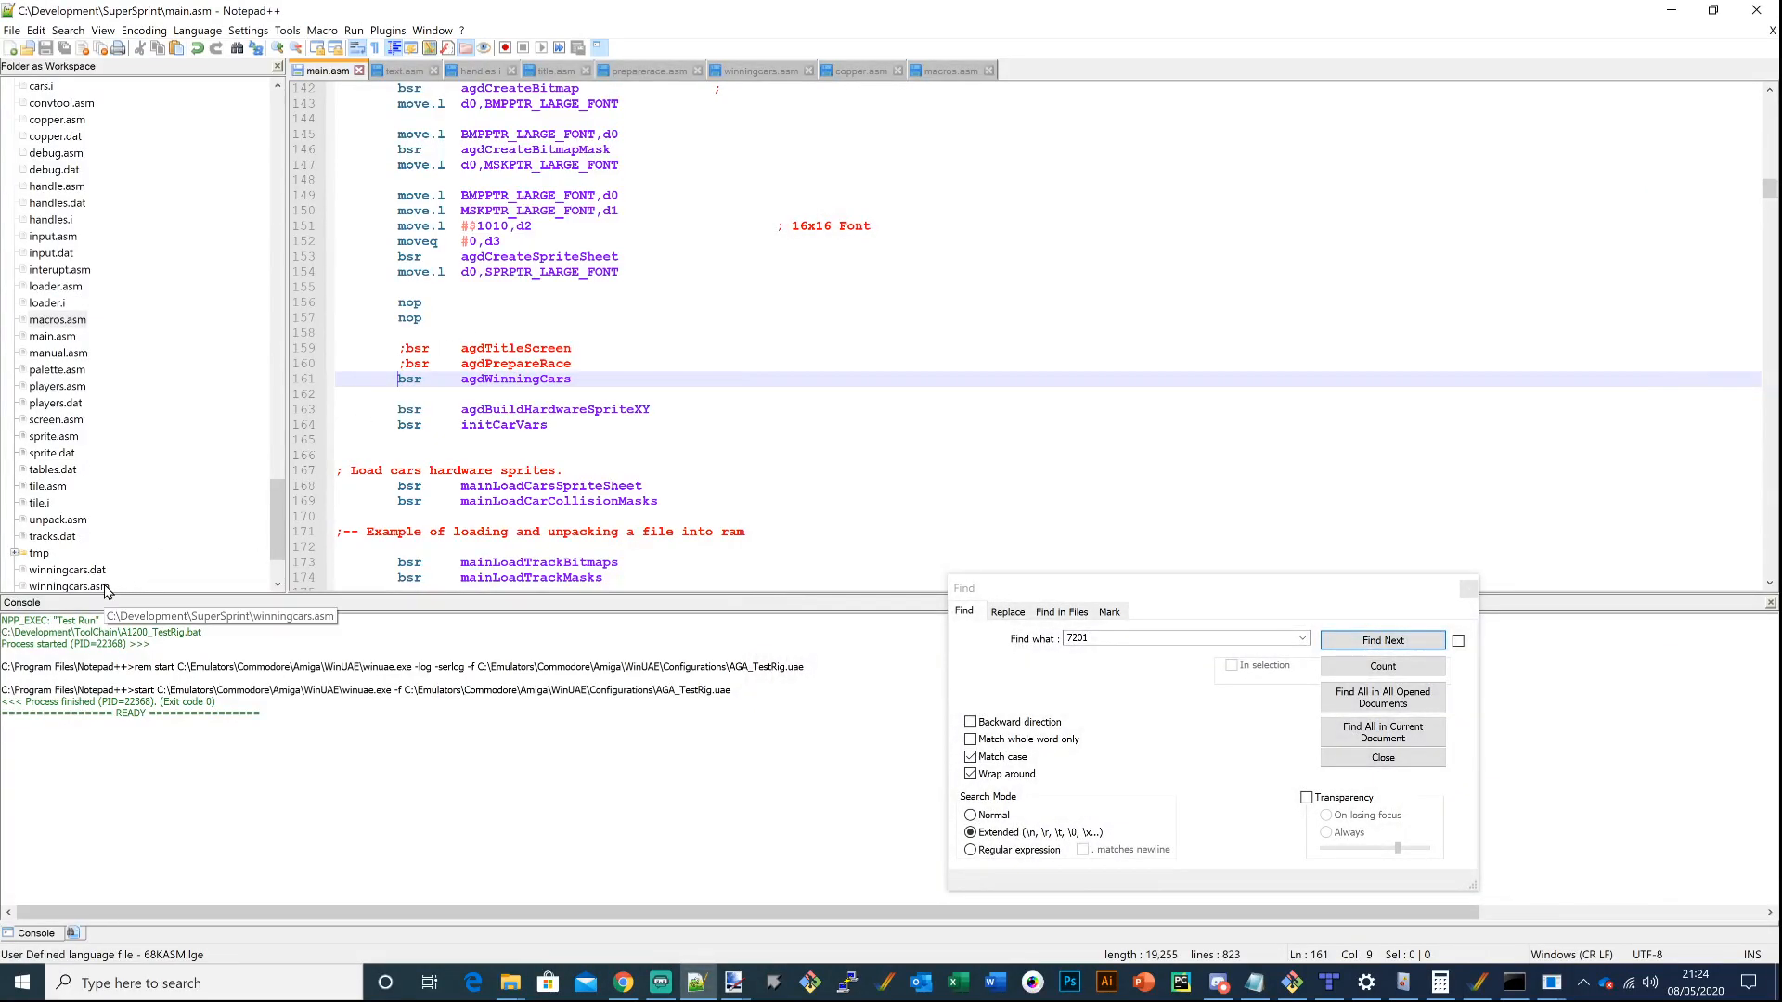
Open winningcars.asm from the workspace panel and scroll toward agdWinningCarsOrder
{"action": "double_click", "coordinate": [68, 586]}
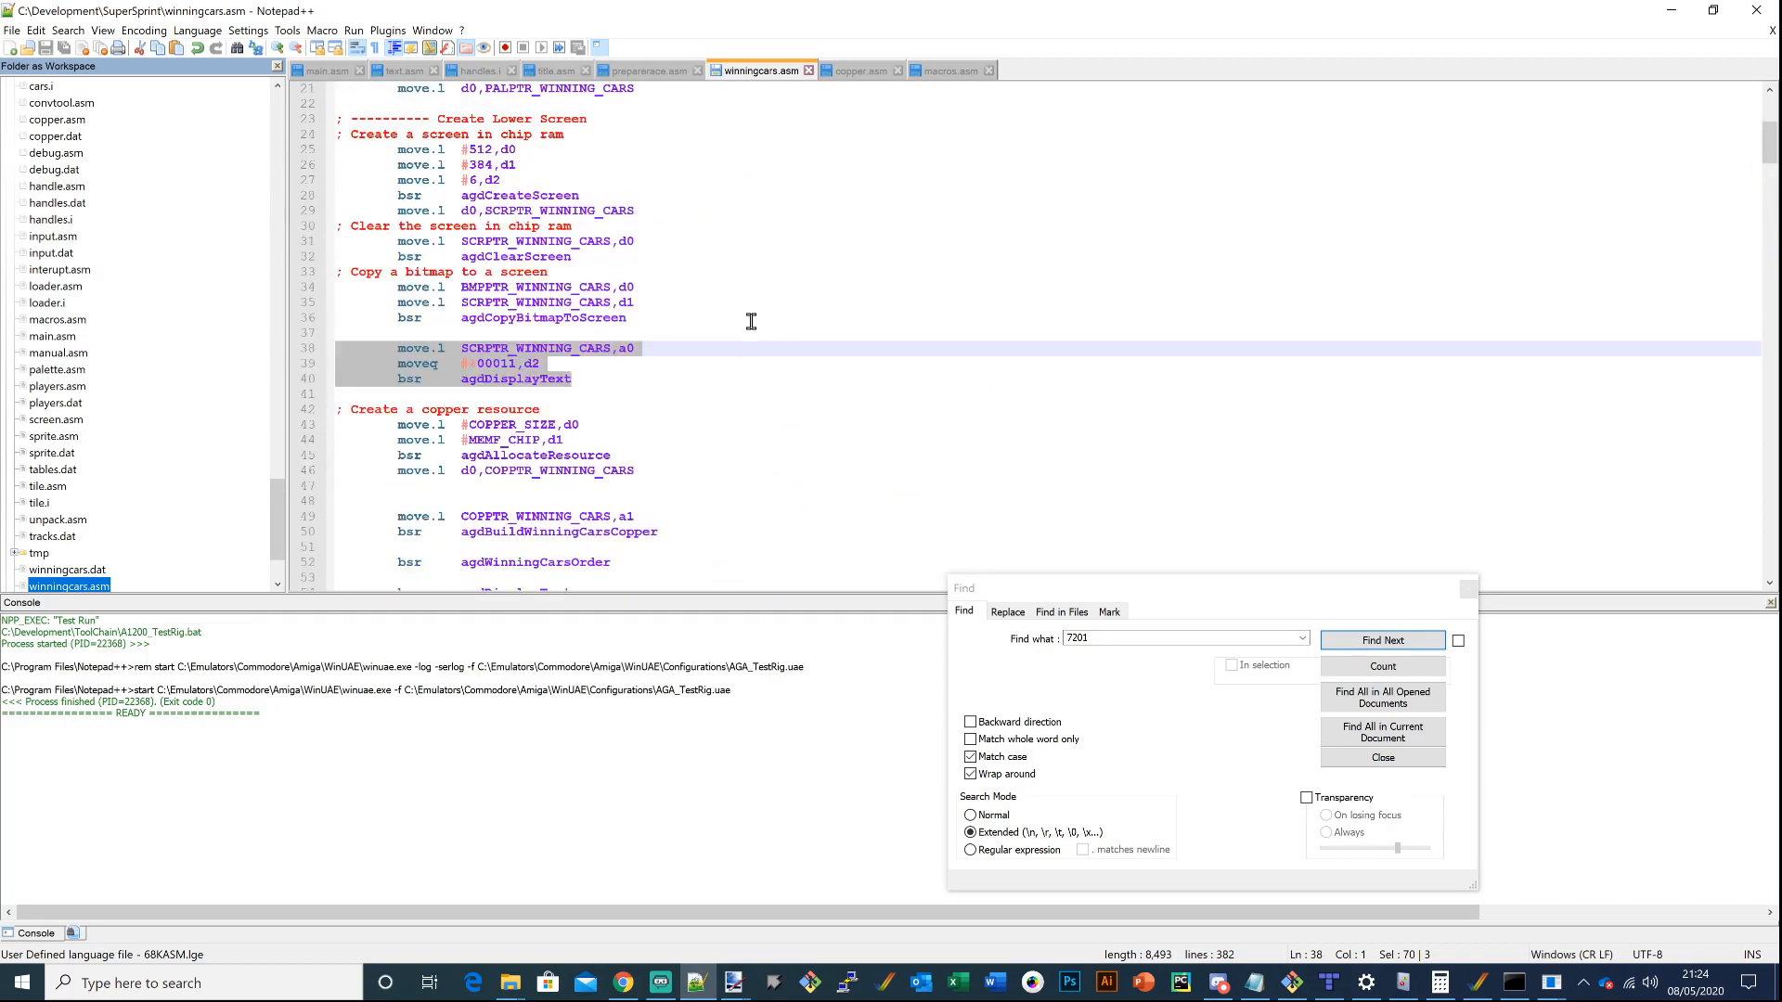
{"action": "scroll", "scroll_direction": "down", "scroll_amount": 3}
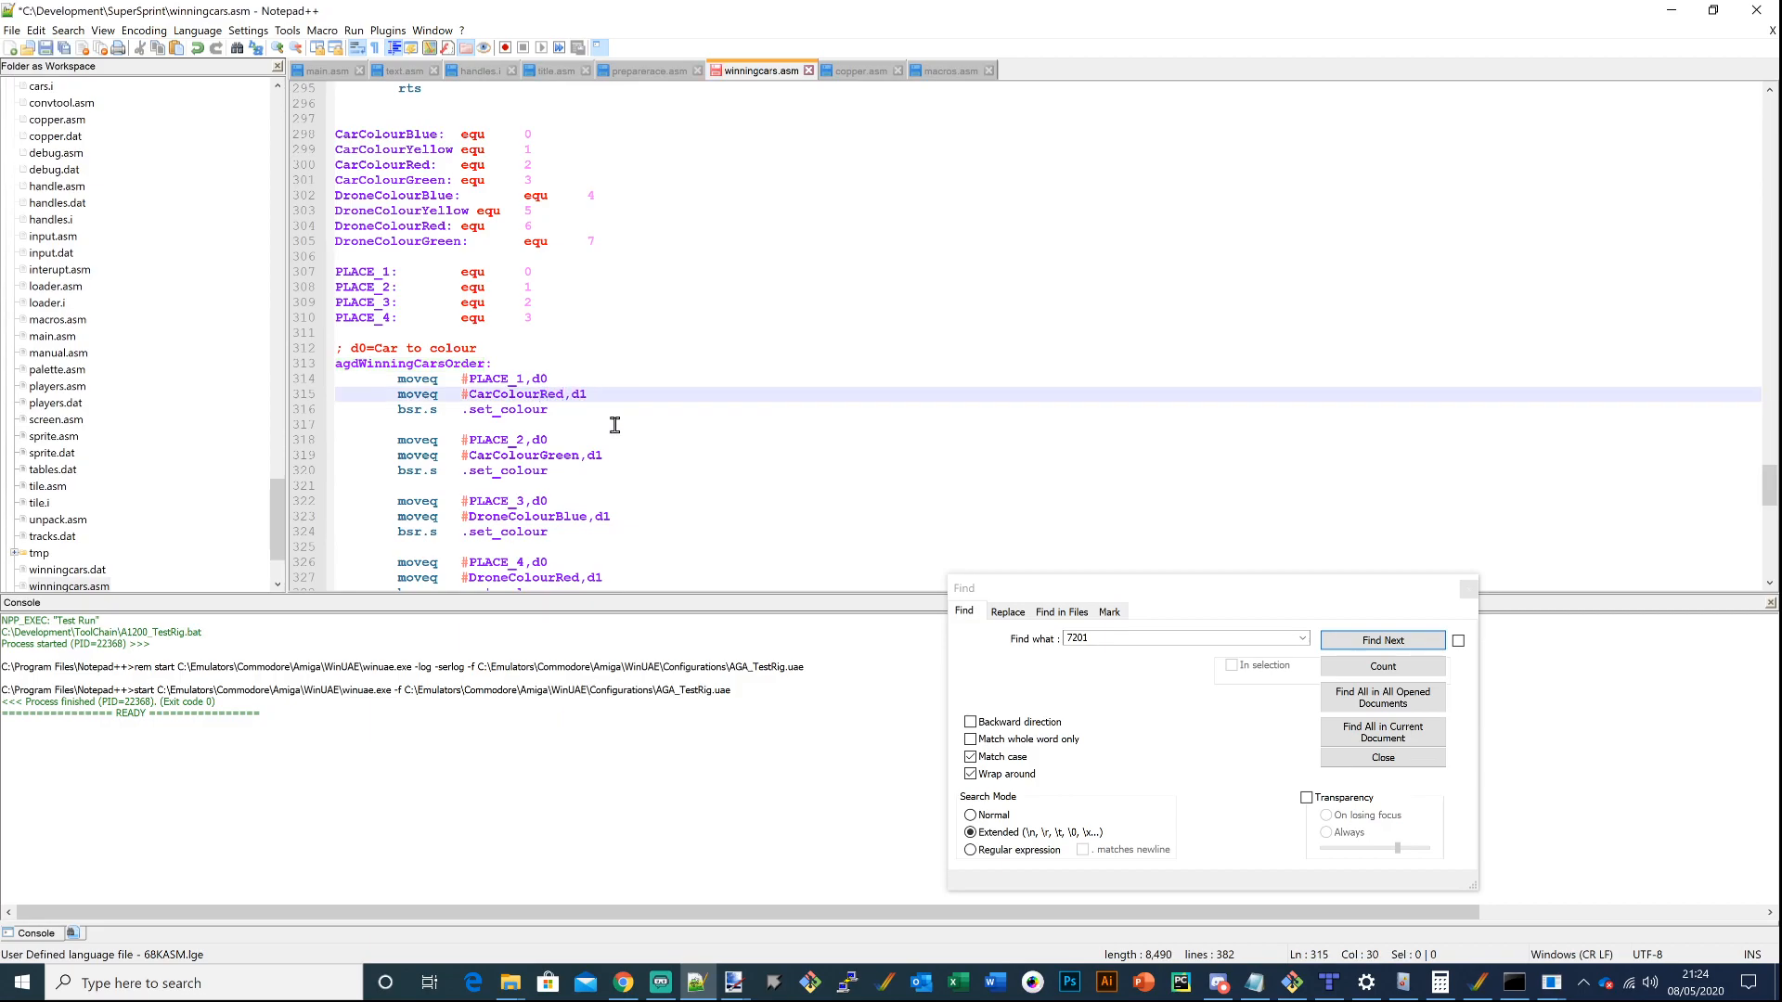
{"action": "left_click", "coordinate": [1381, 640]}
{"action": "type", "text": "Green"}
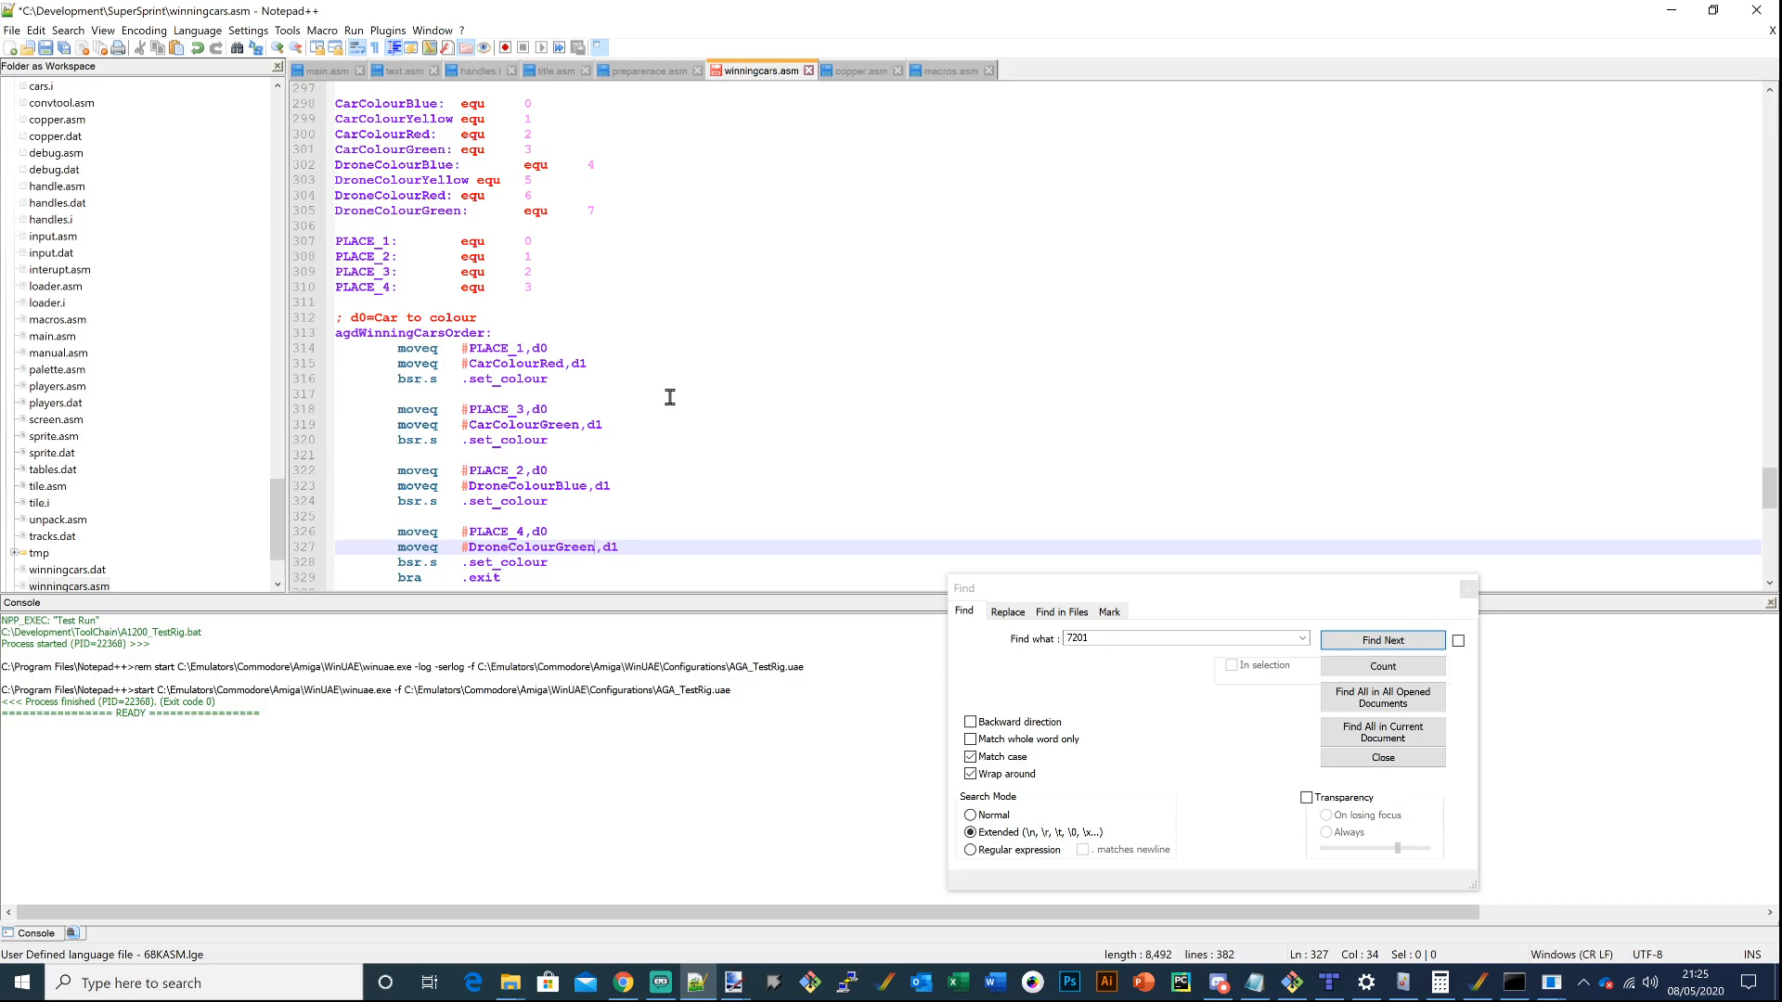
{"action": "scroll", "scroll_direction": "down", "scroll_amount": 3}
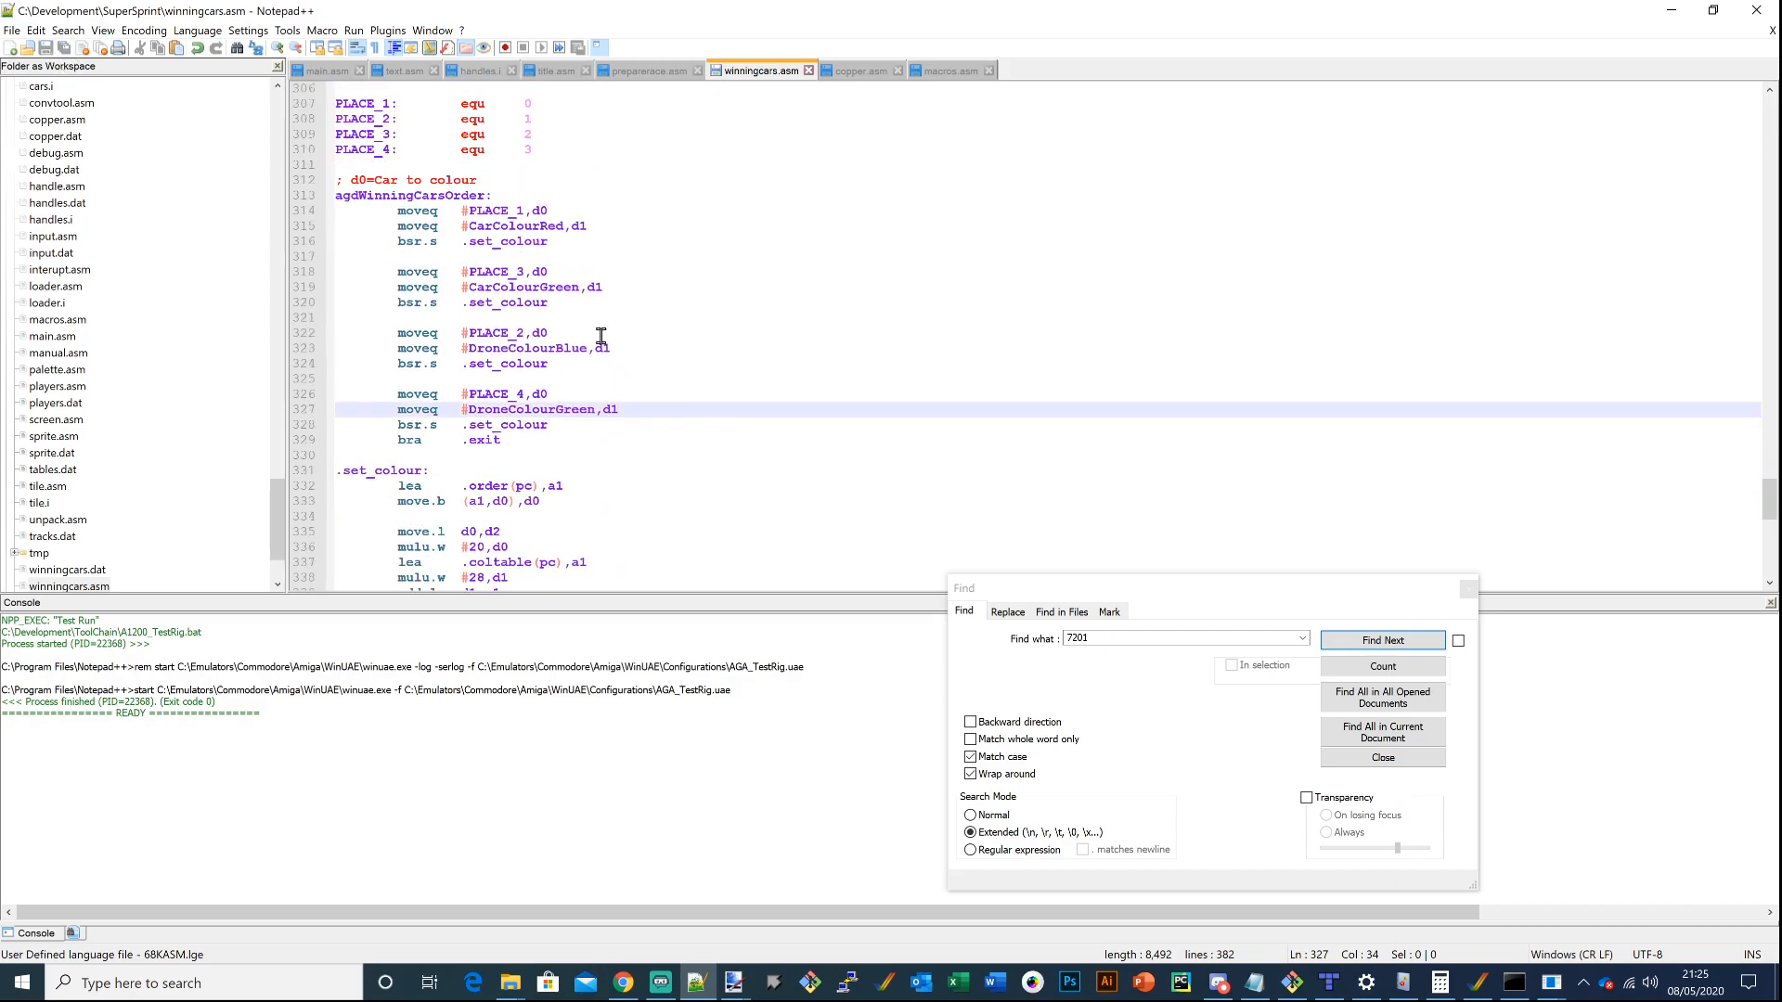
{"action": "mouse_move", "coordinate": [513, 239]}
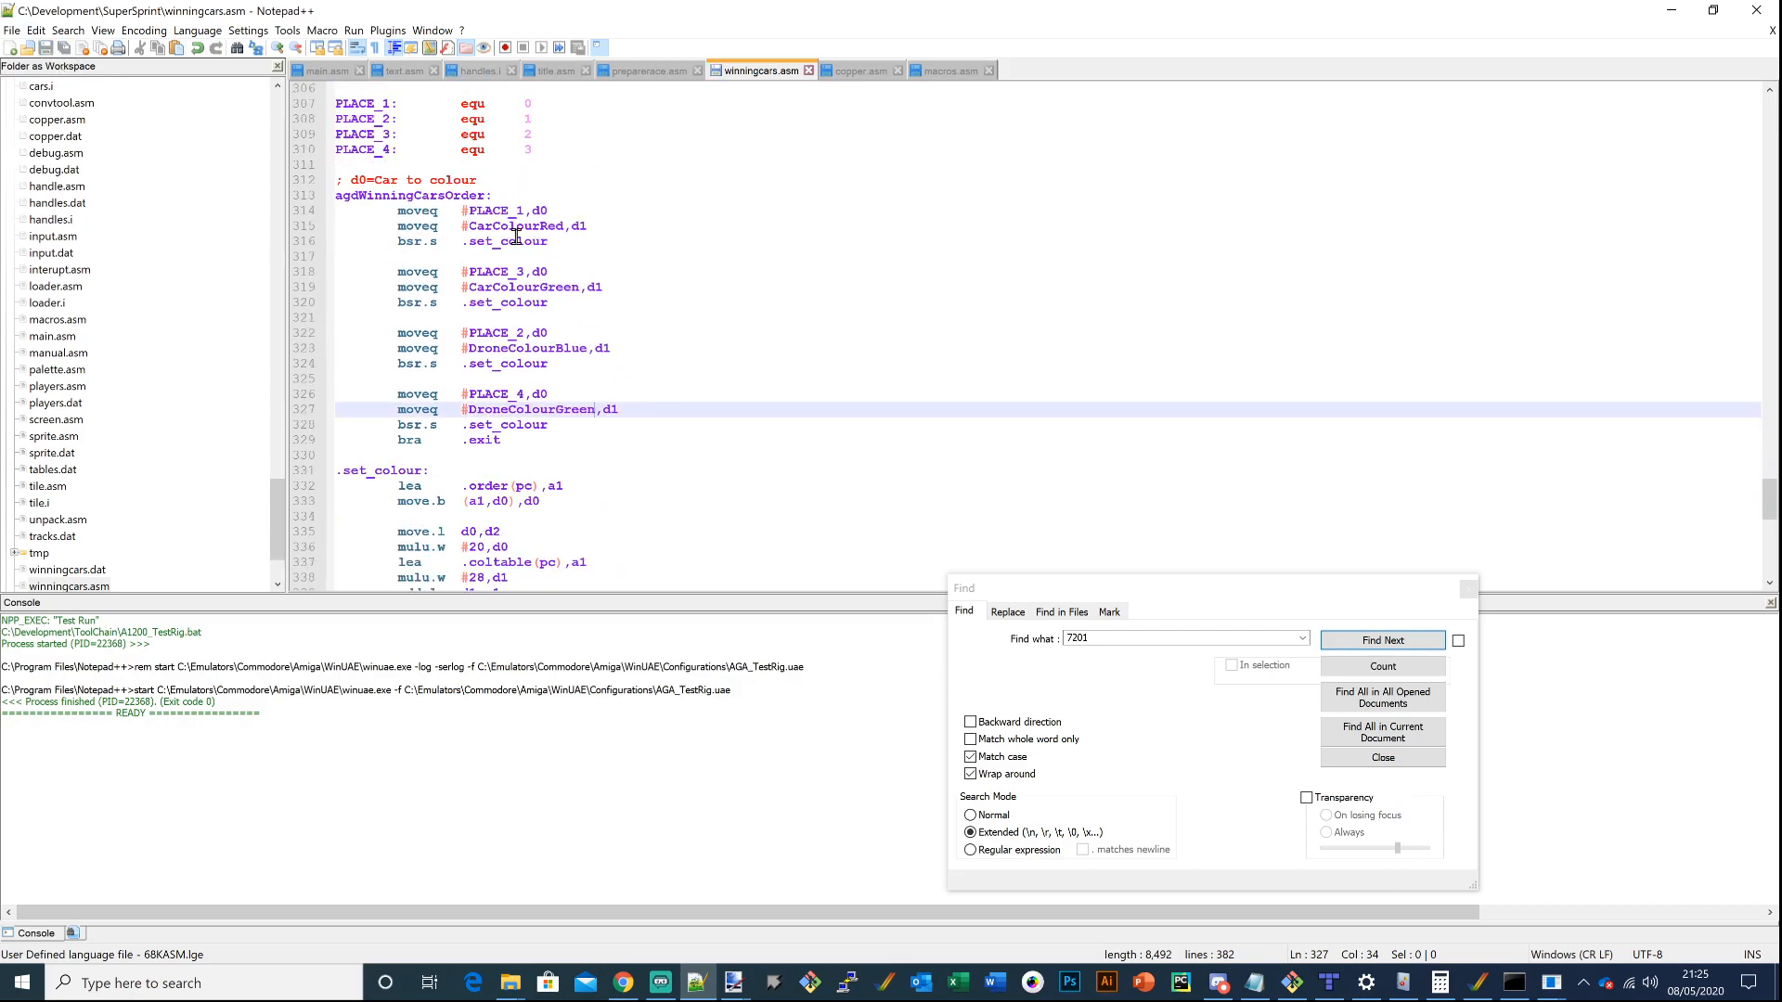
{"action": "scroll", "scroll_direction": "down", "scroll_amount": 3}
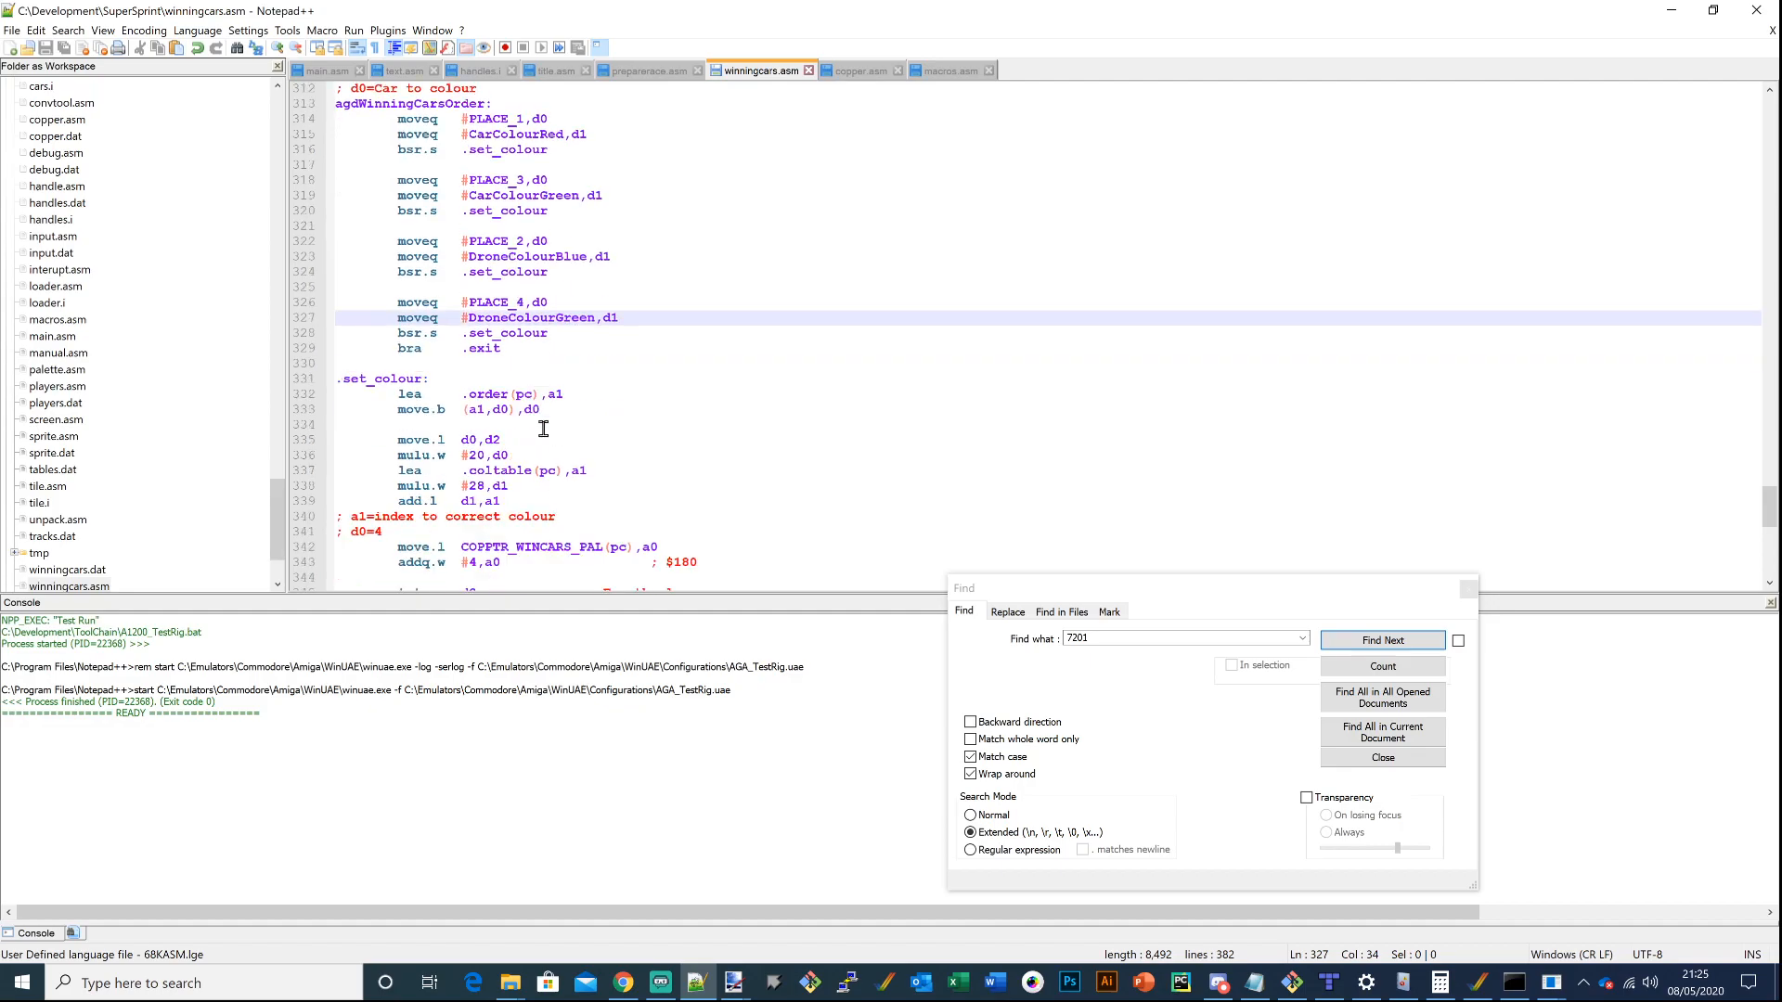
{"action": "scroll", "scroll_direction": "down", "scroll_amount": 3}
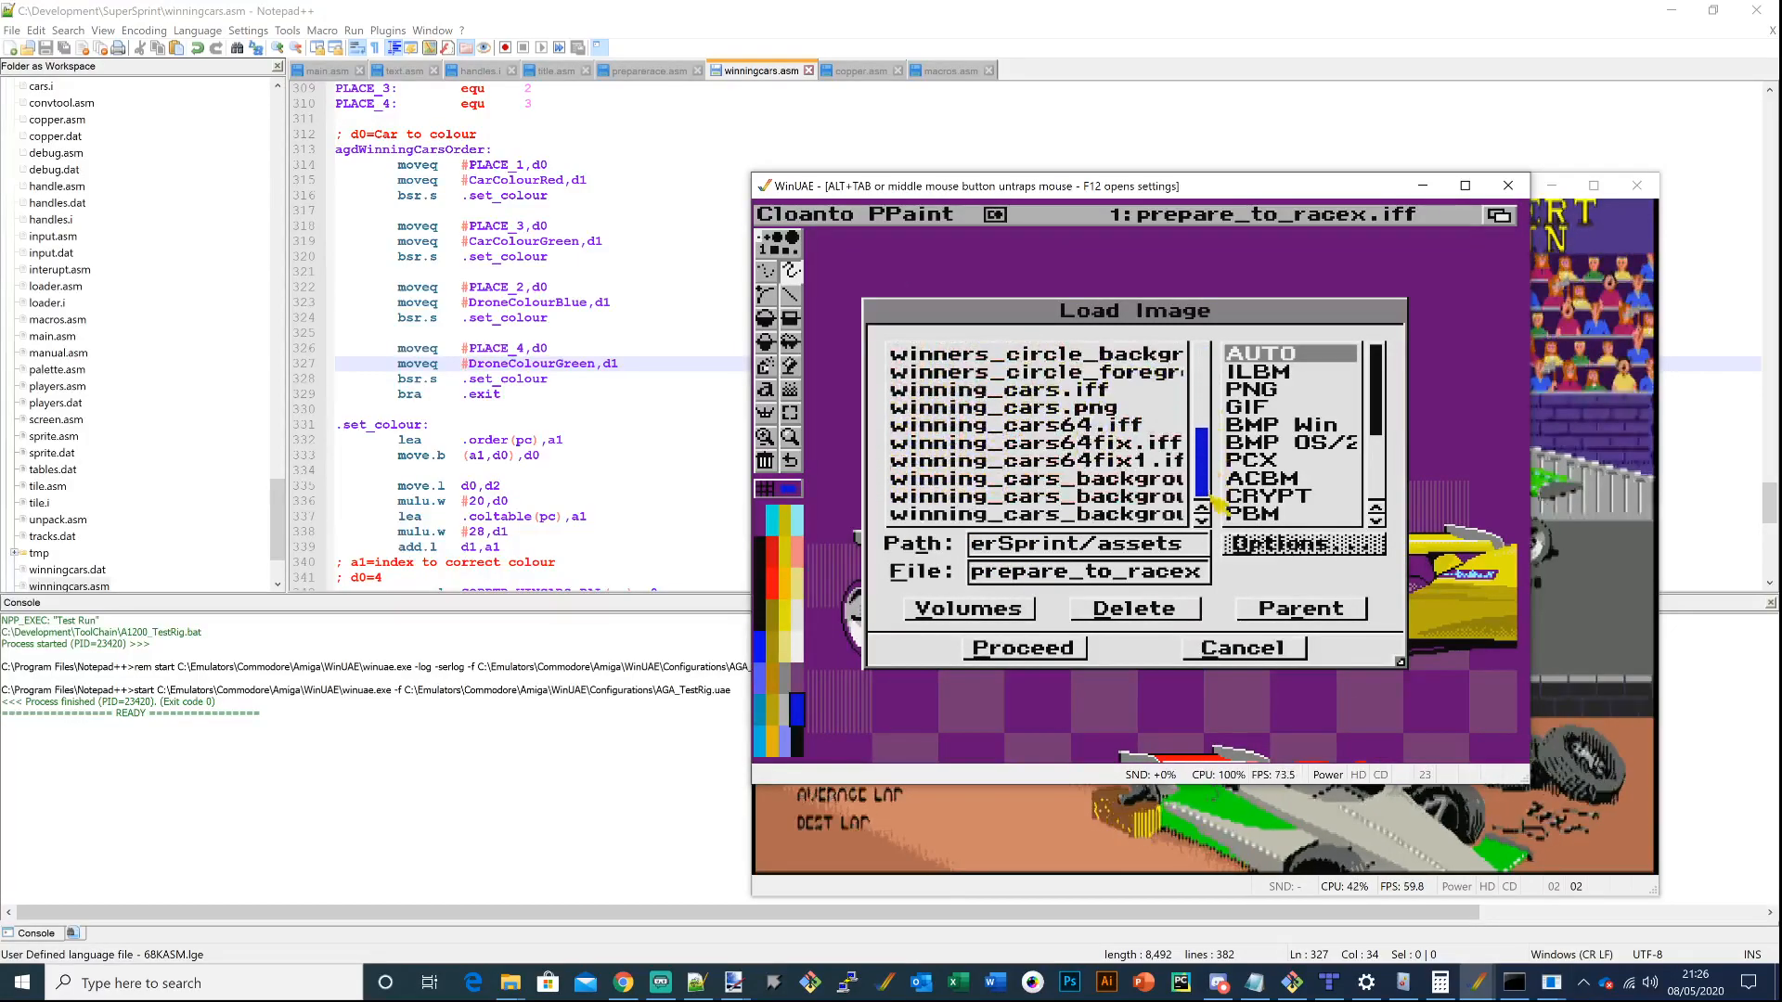
Load the 64-colour winning_cars_background64 image, abandoning an earlier 256-colour pick
{"action": "left_click", "coordinate": [1034, 497]}
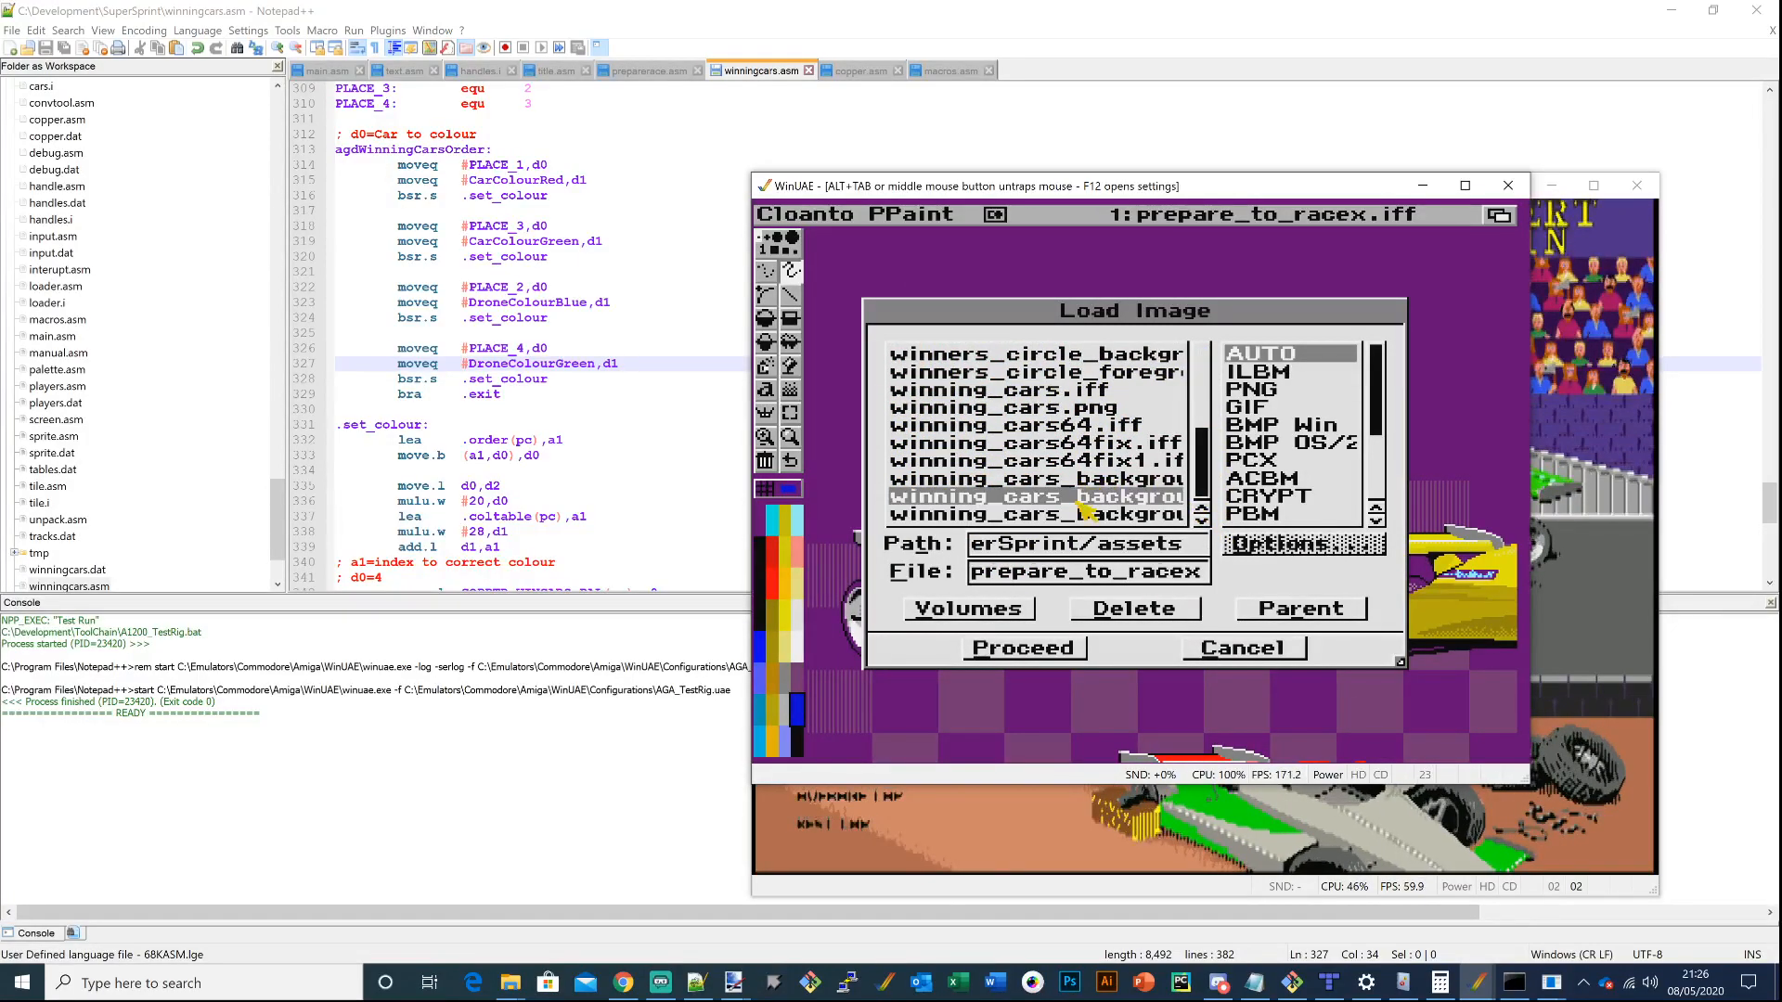
{"action": "left_click", "coordinate": [1021, 646]}
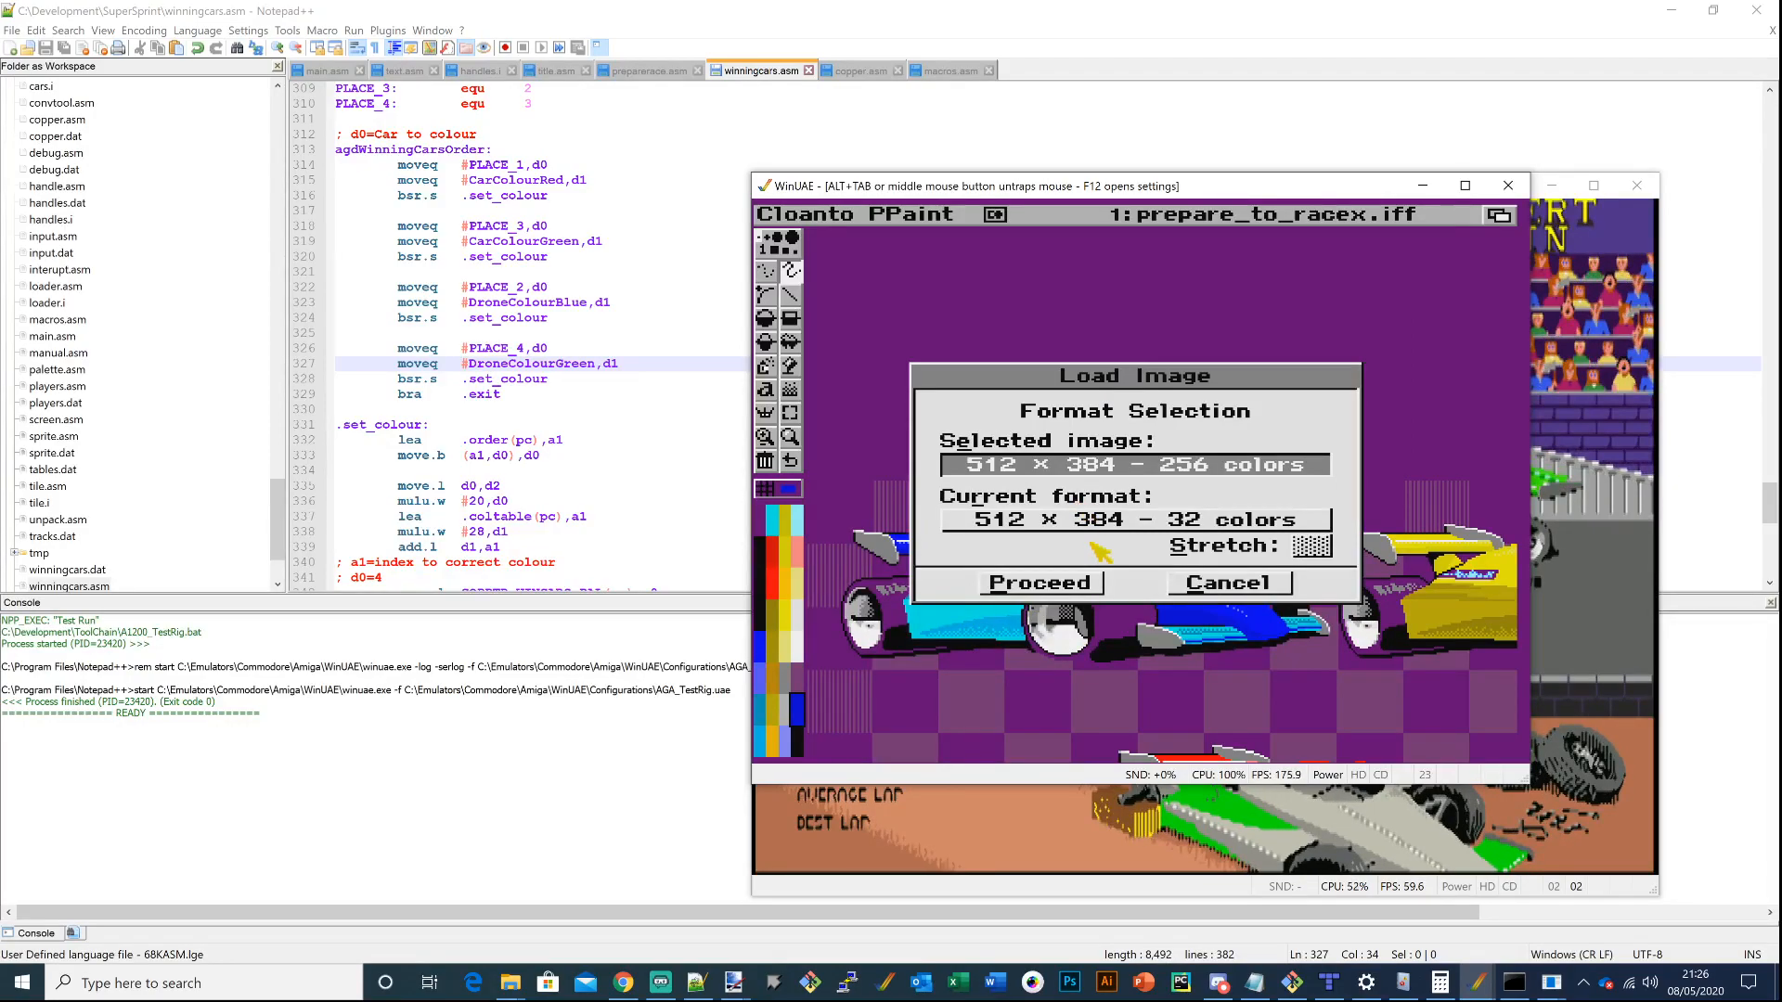
{"action": "left_click", "coordinate": [1038, 583]}
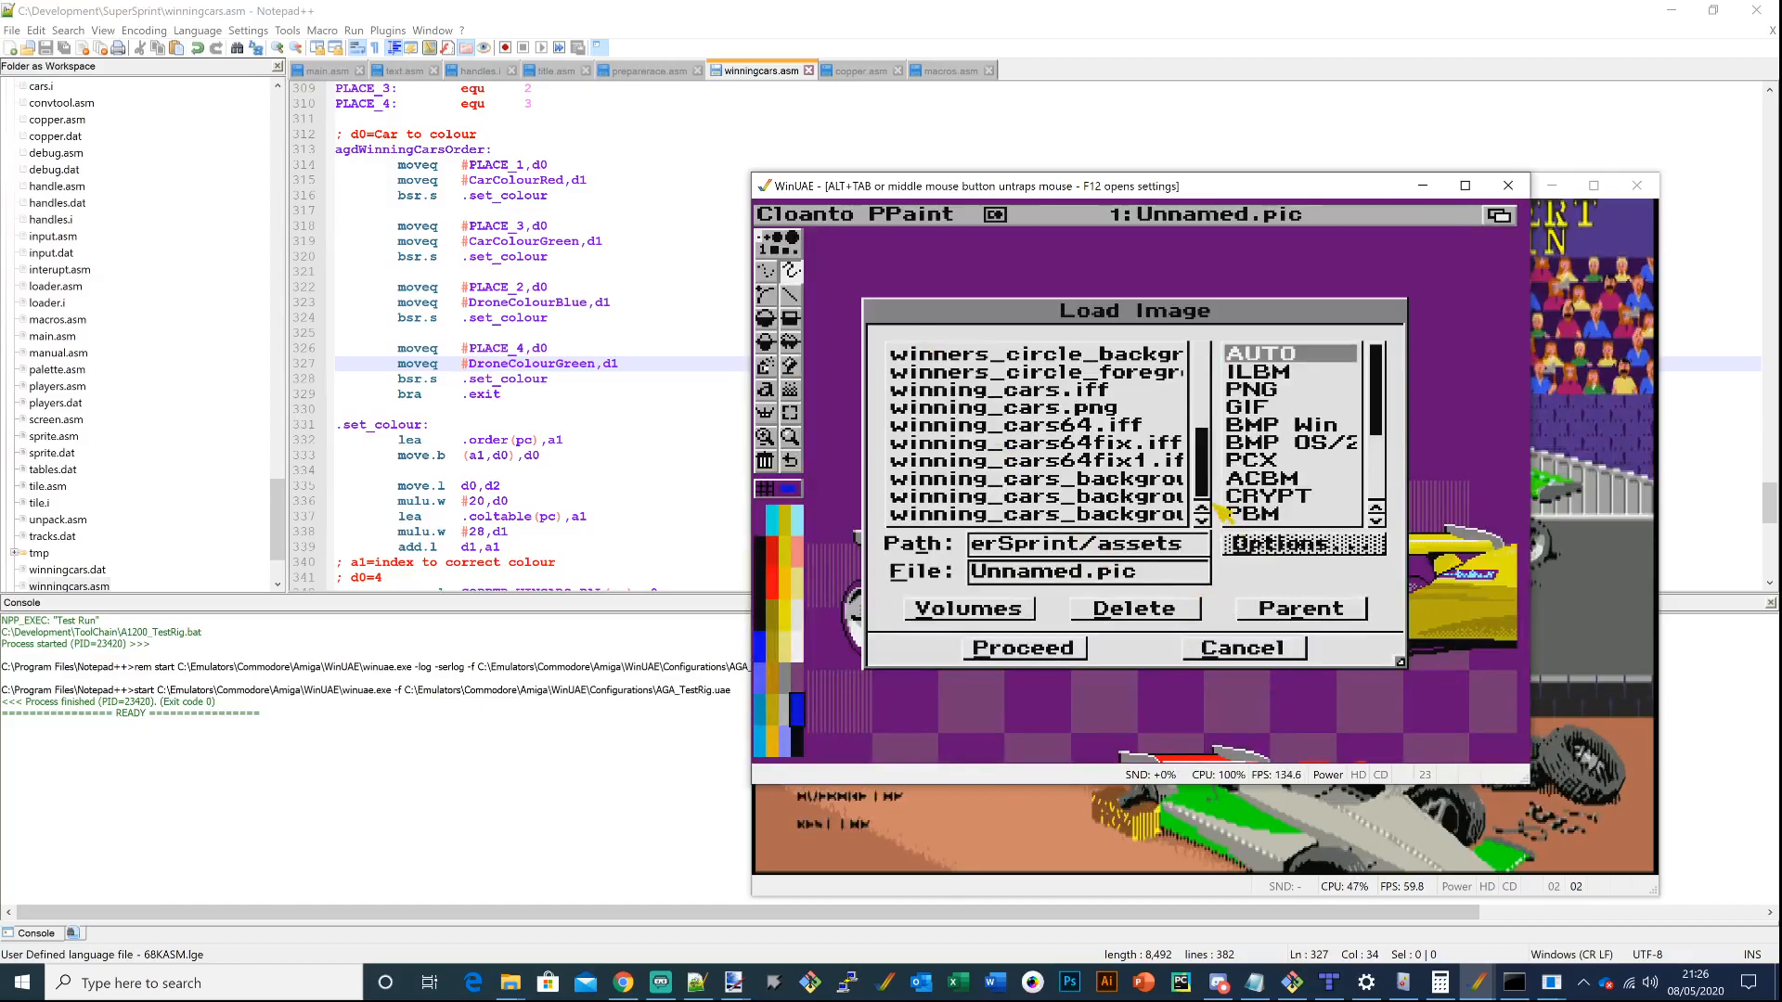
{"action": "left_click", "coordinate": [1041, 514]}
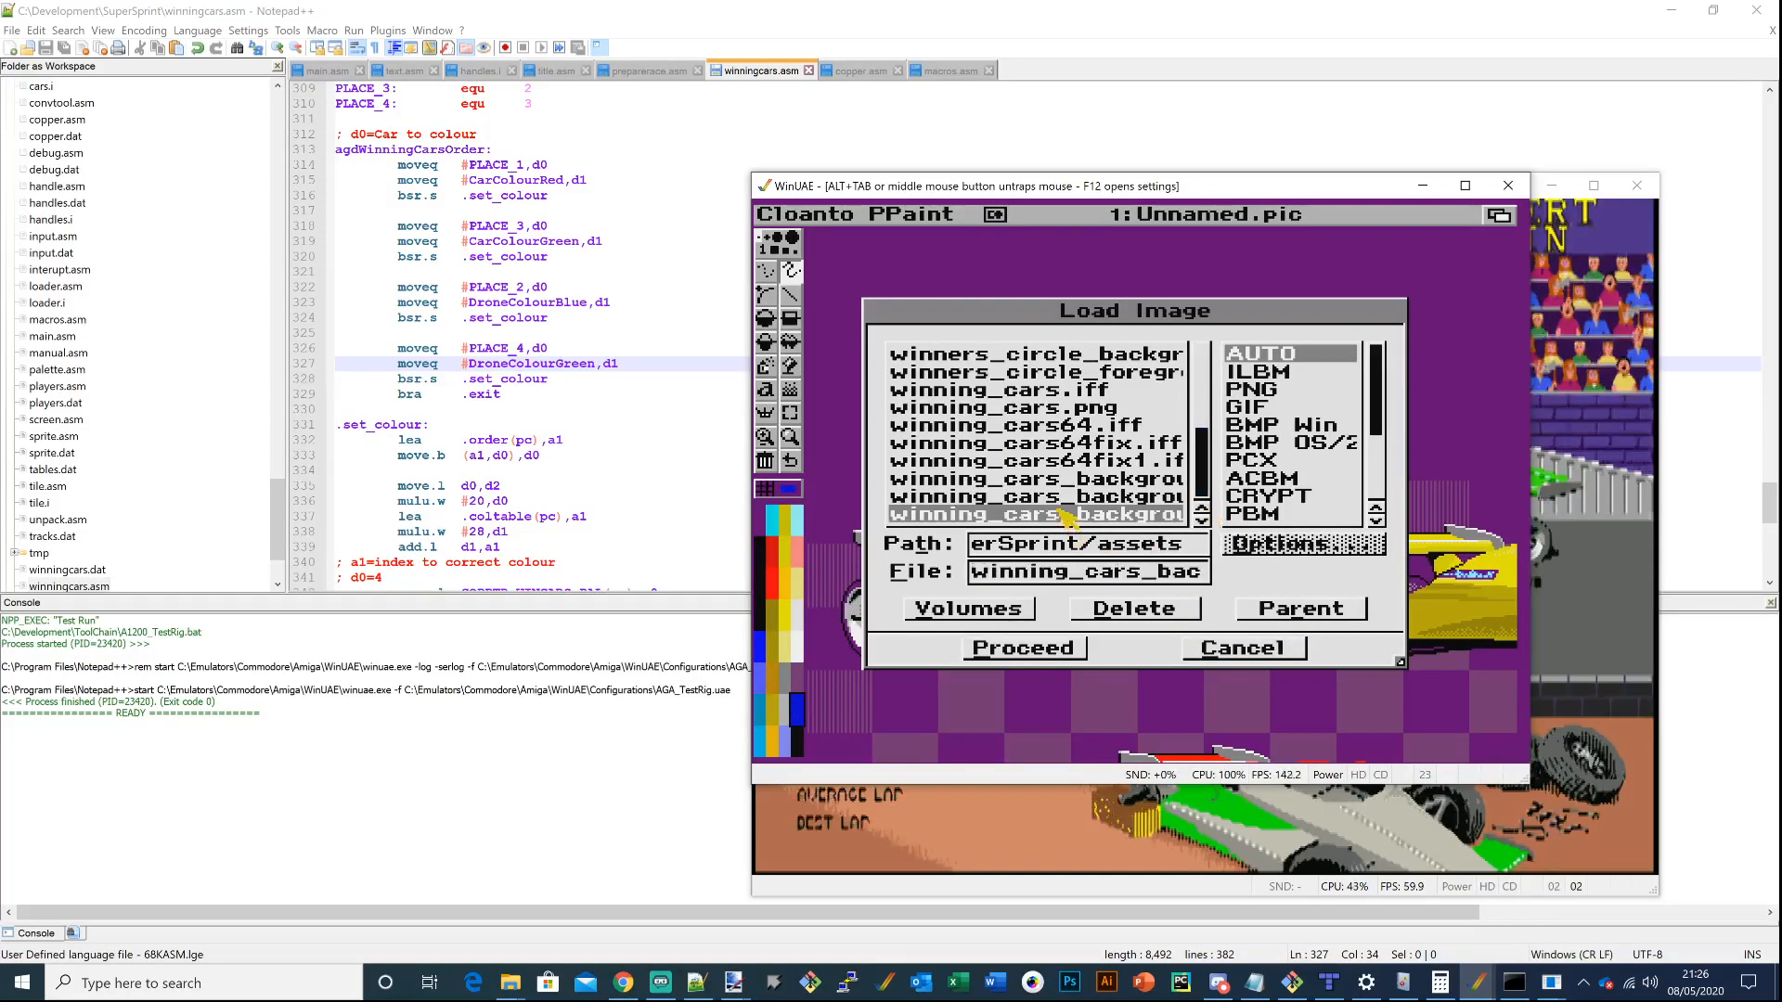
{"action": "left_click", "coordinate": [1021, 647]}
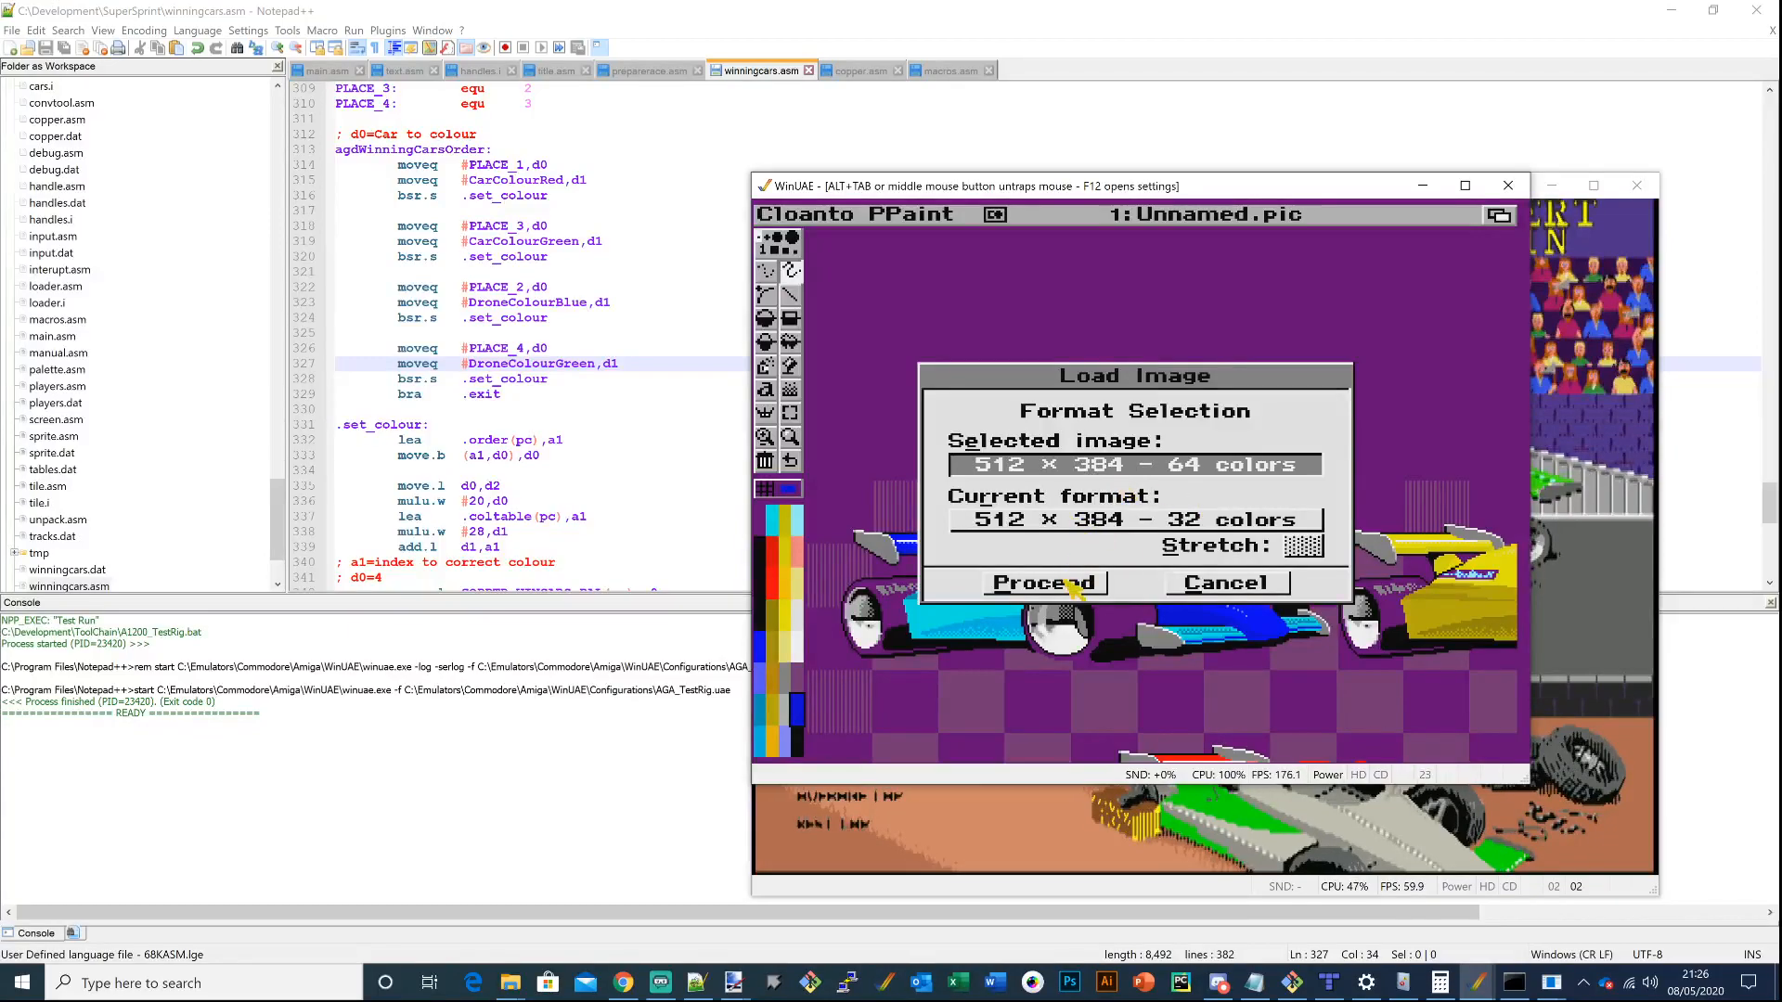
{"action": "left_click", "coordinate": [1041, 582]}
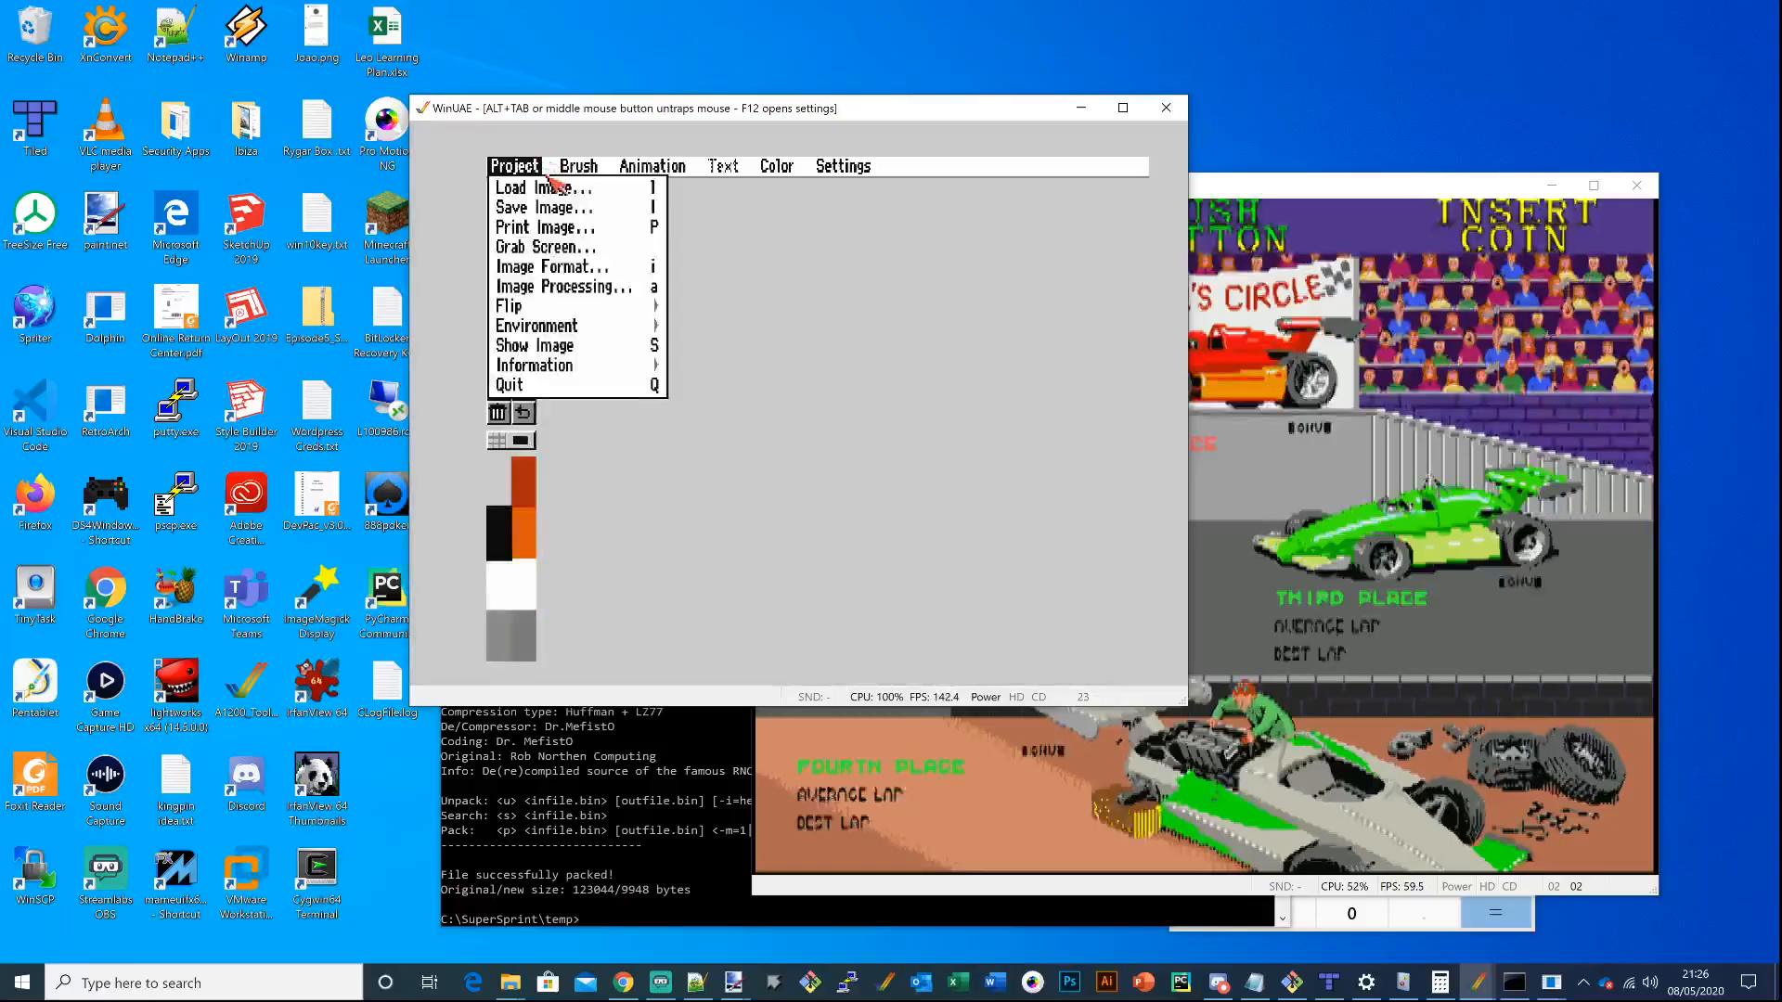
Load winning_cars_background64.iff from the image list into Personal Paint's canvas
{"action": "left_click", "coordinate": [543, 186]}
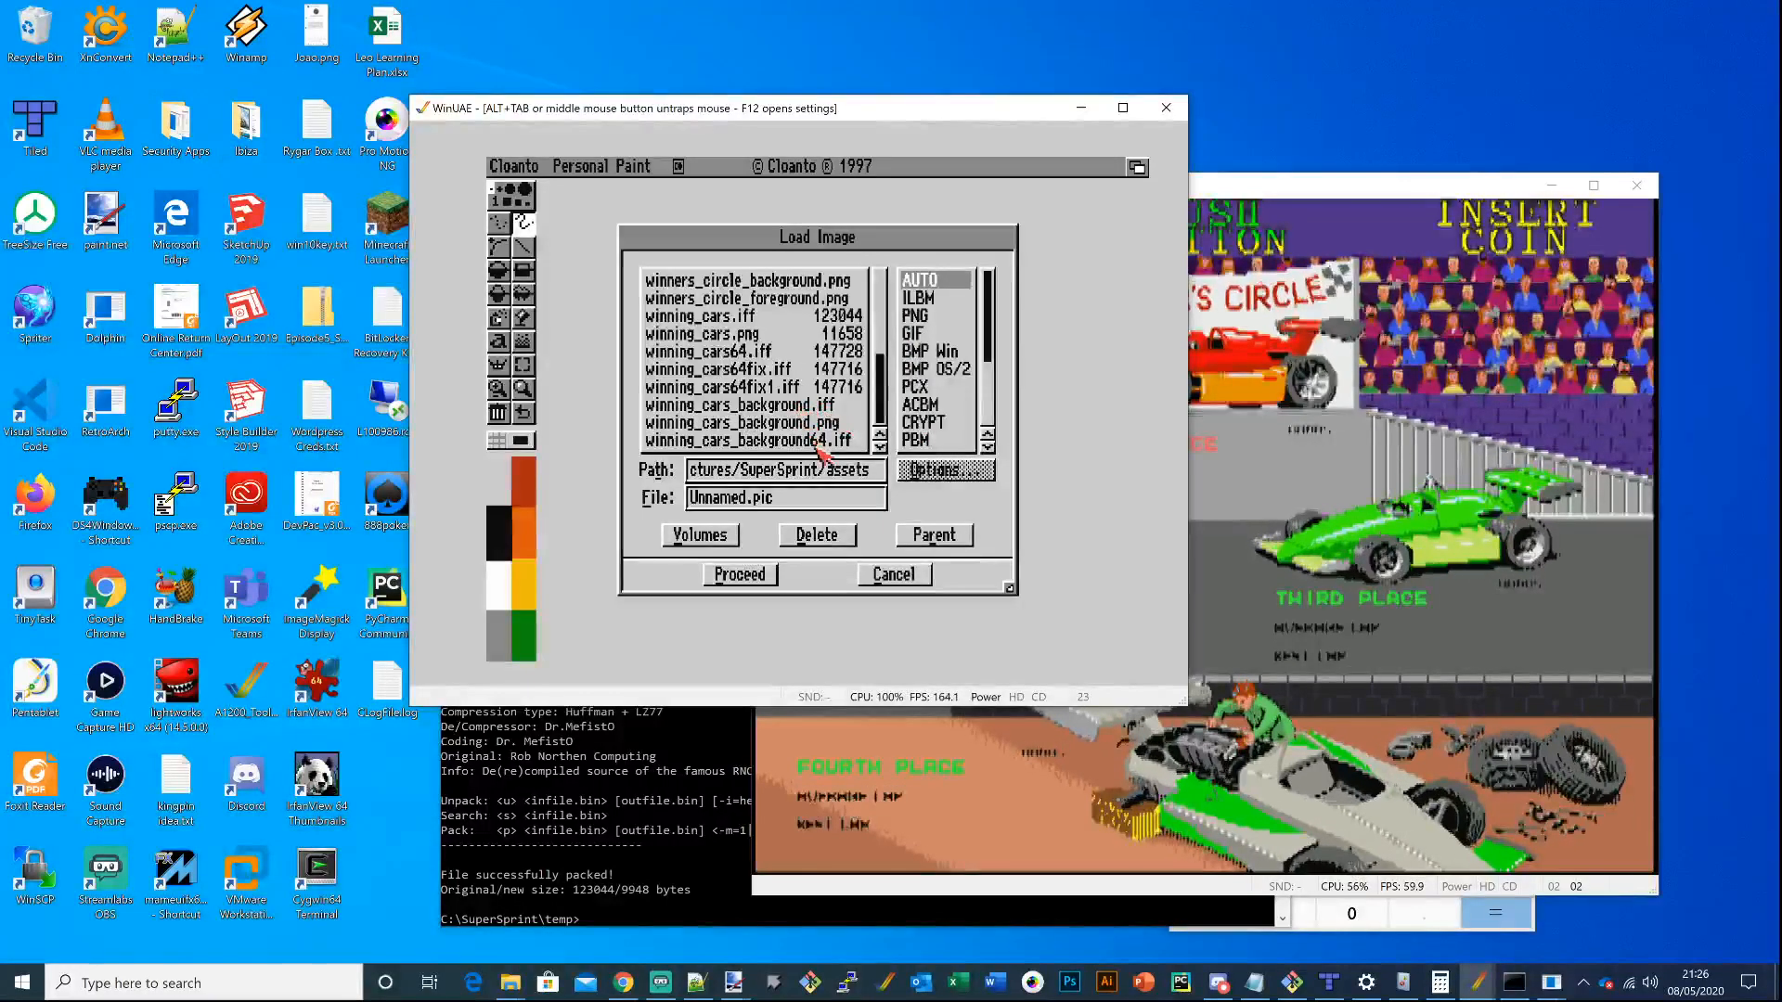
{"action": "left_click", "coordinate": [738, 573]}
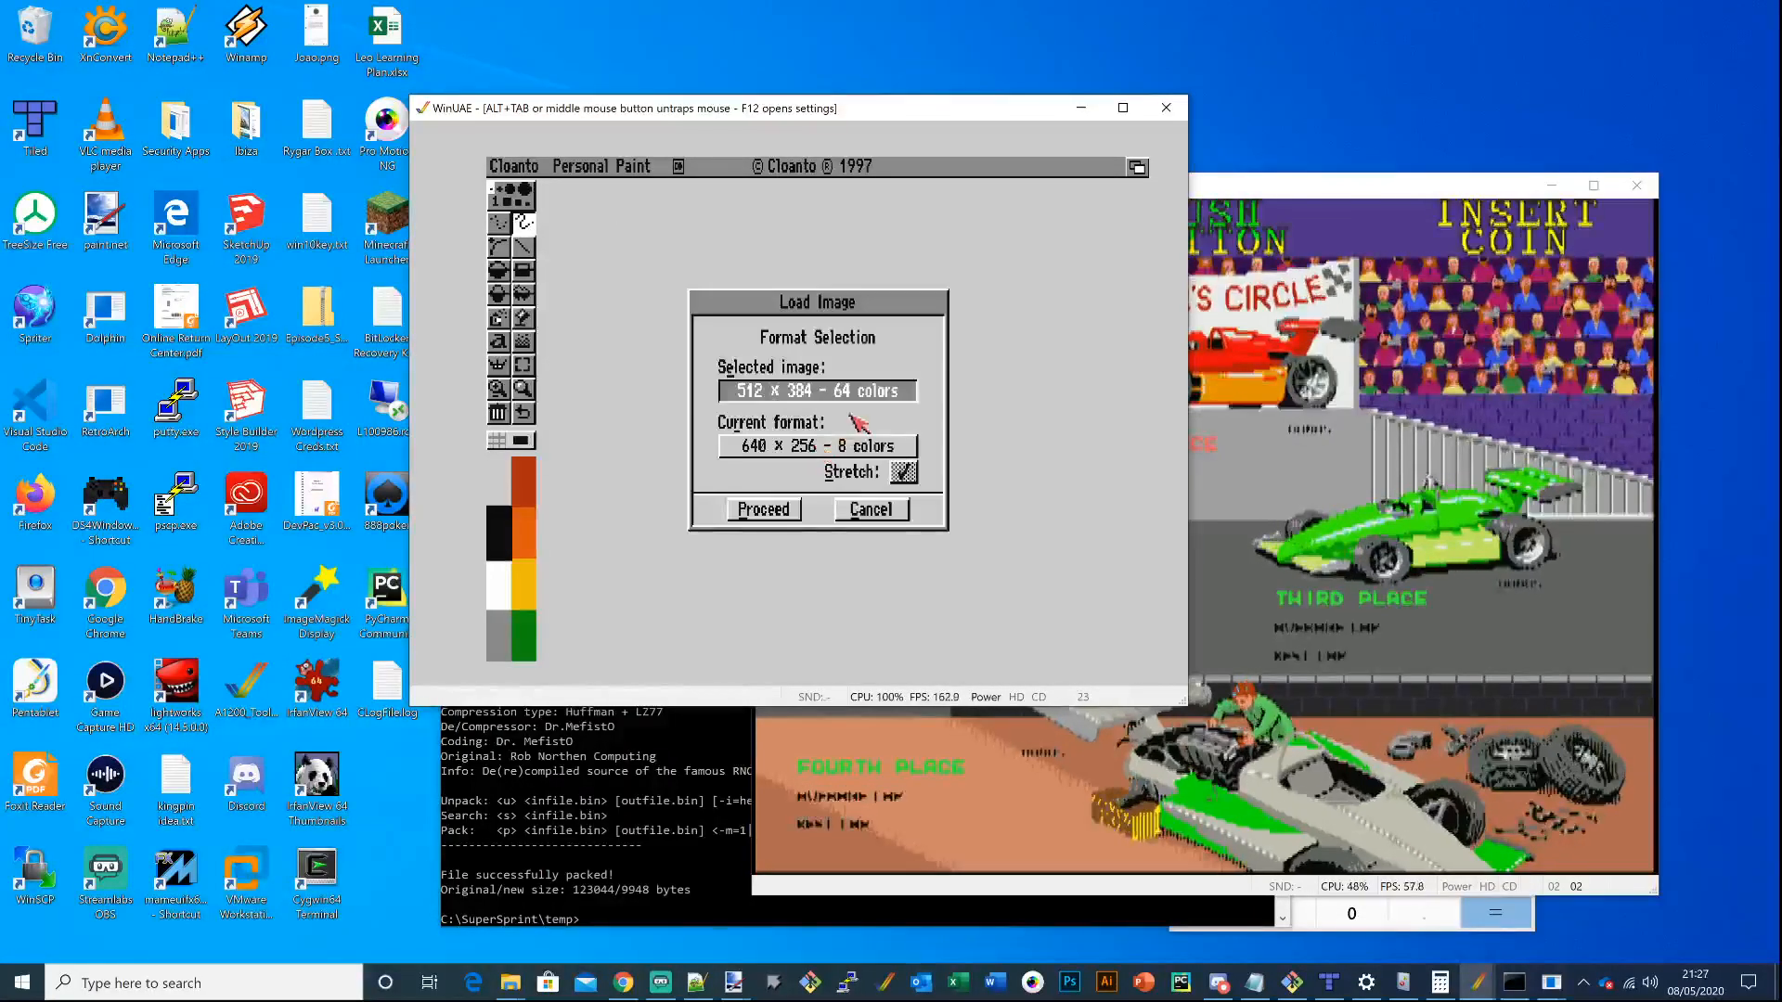
{"action": "left_click", "coordinate": [763, 508]}
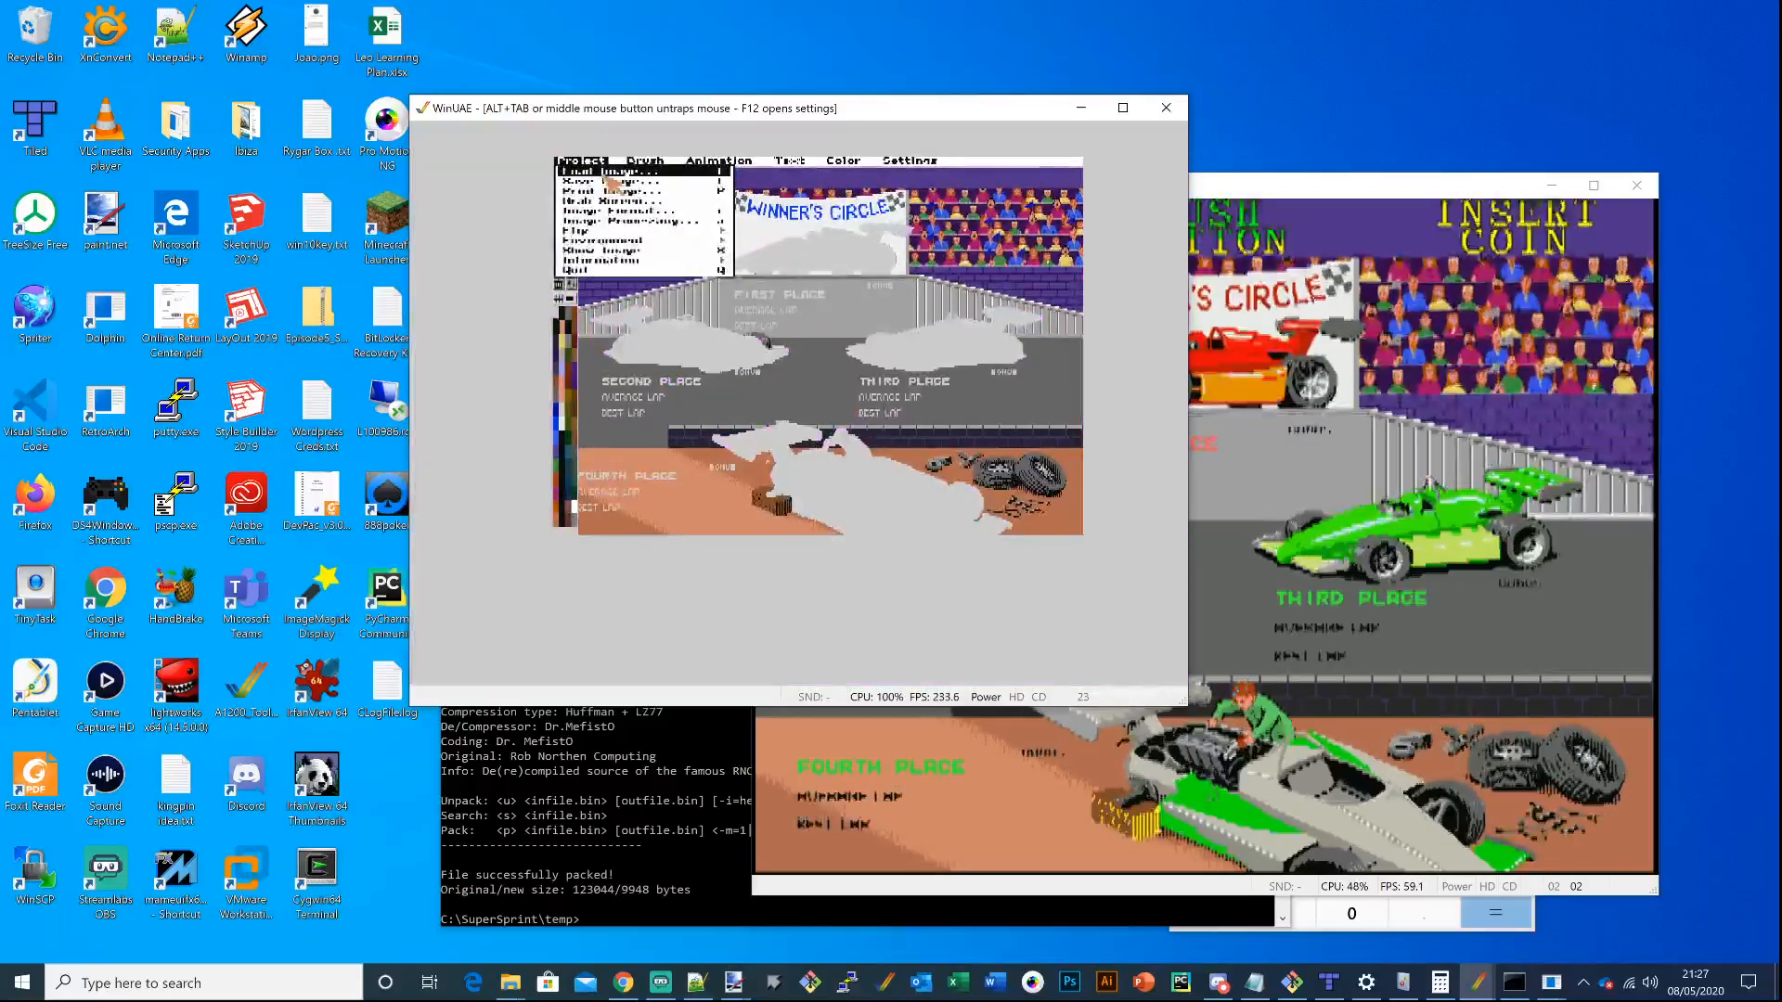
{"action": "left_click", "coordinate": [614, 170]}
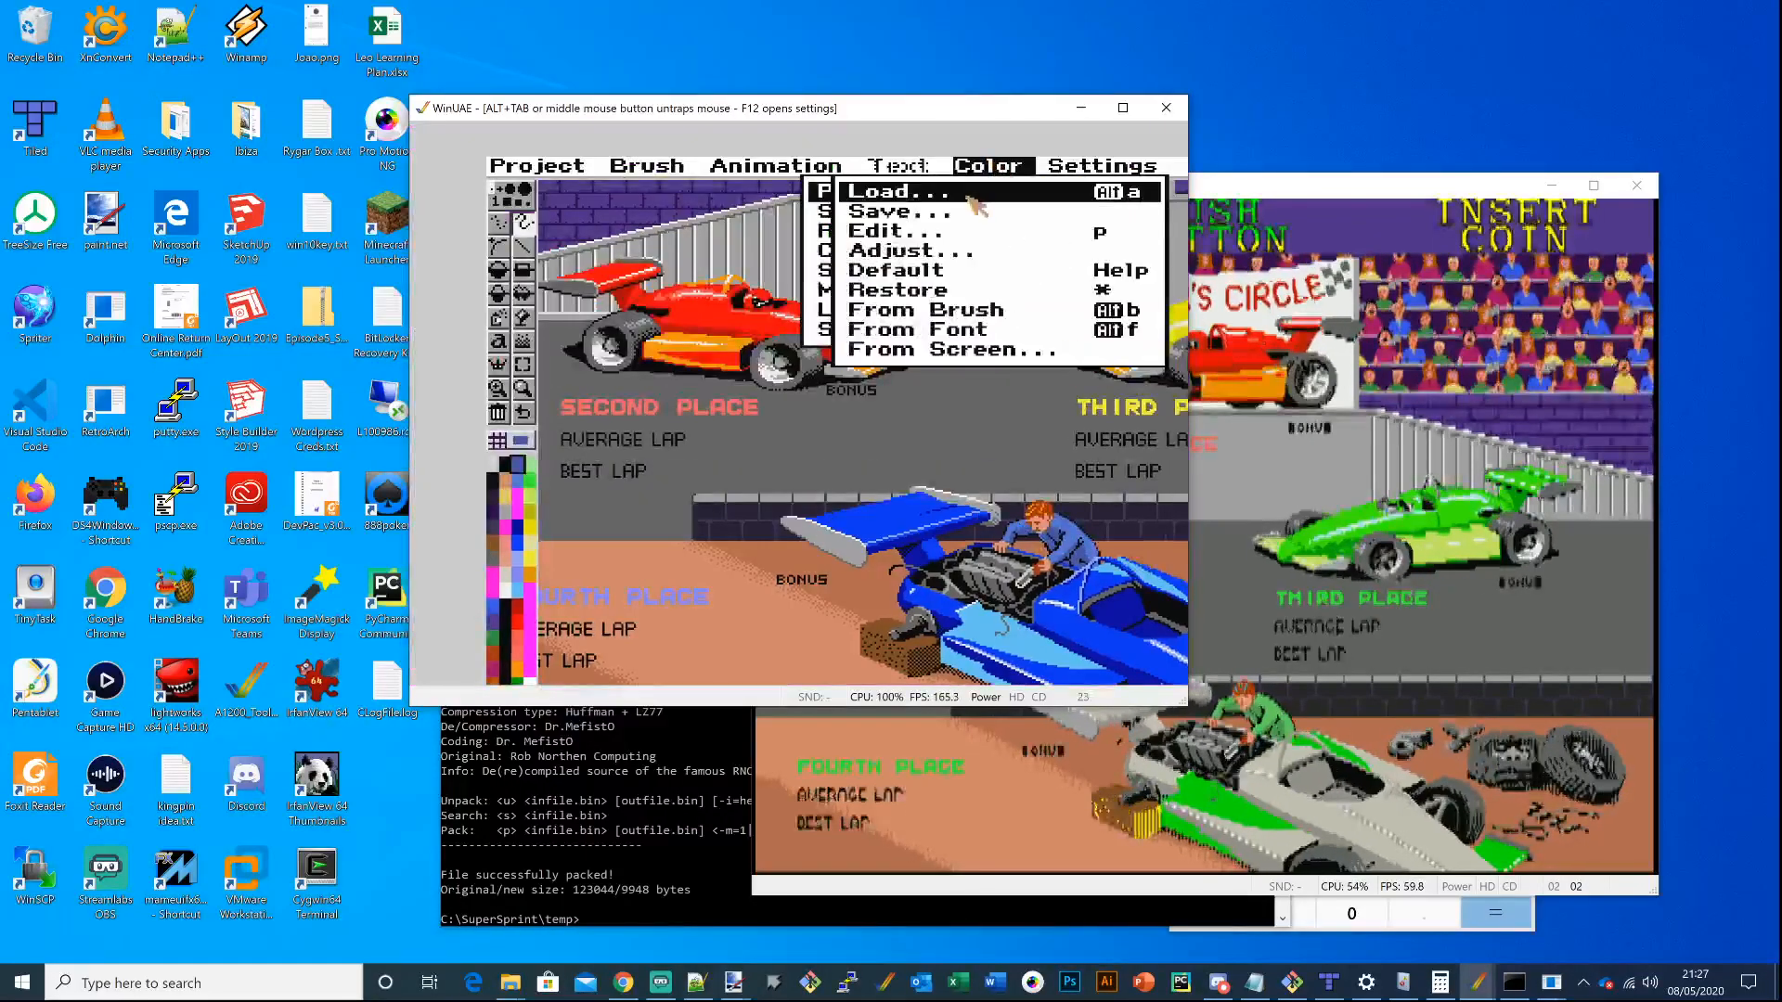
Choose the option to load a colour palette from disk
{"action": "left_click", "coordinate": [906, 231]}
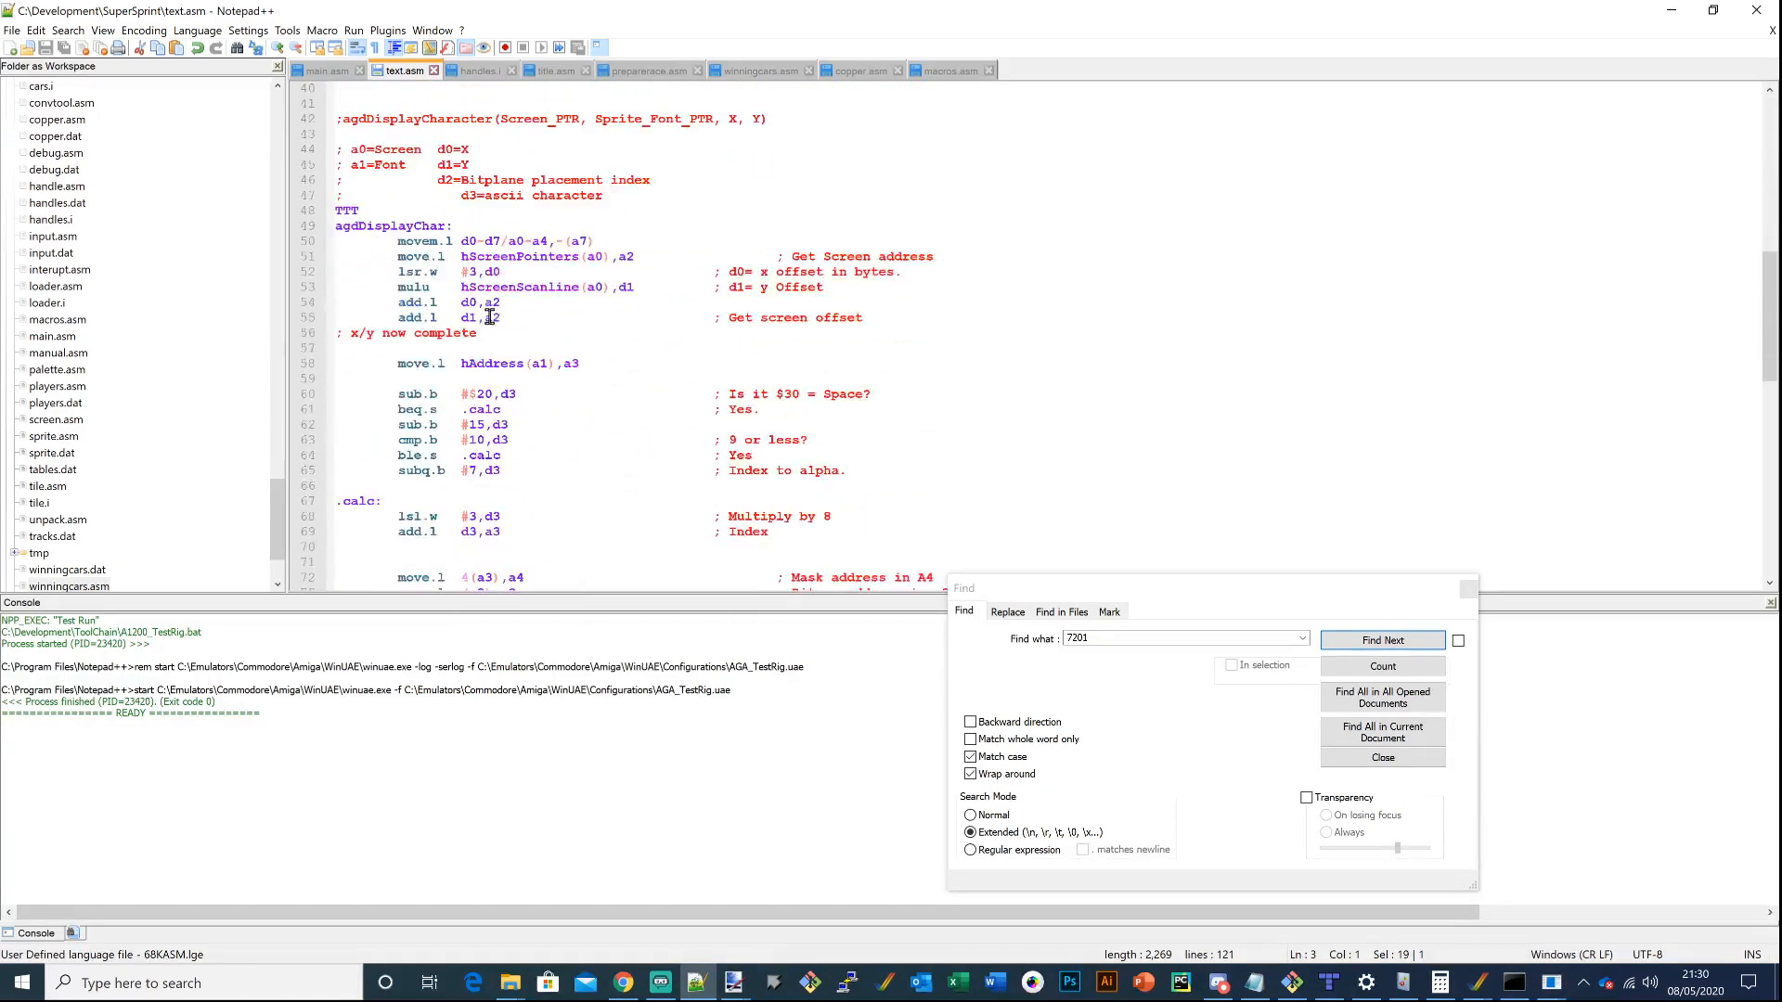
Scroll text.asm to the top, showing agdDisplayText's PUSH BUTTON and INSERT COIN lines
{"action": "scroll", "scroll_direction": "down", "scroll_amount": 3}
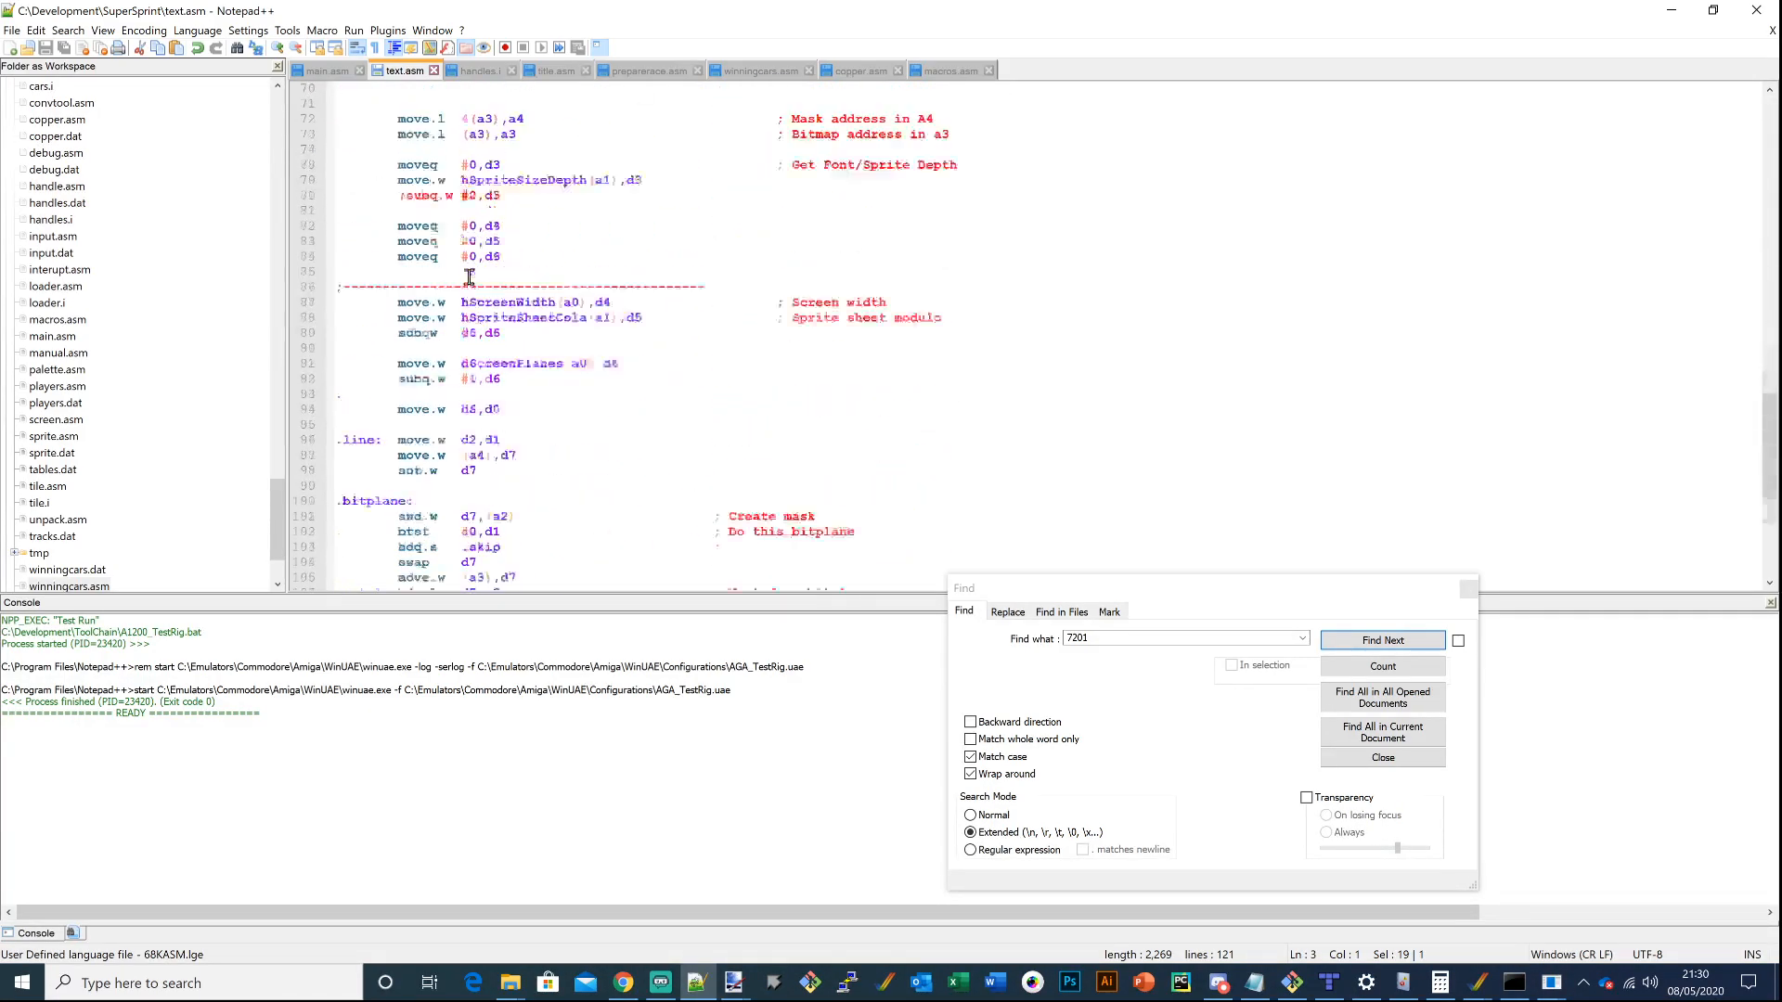
{"action": "scroll", "scroll_direction": "up", "scroll_amount": 3}
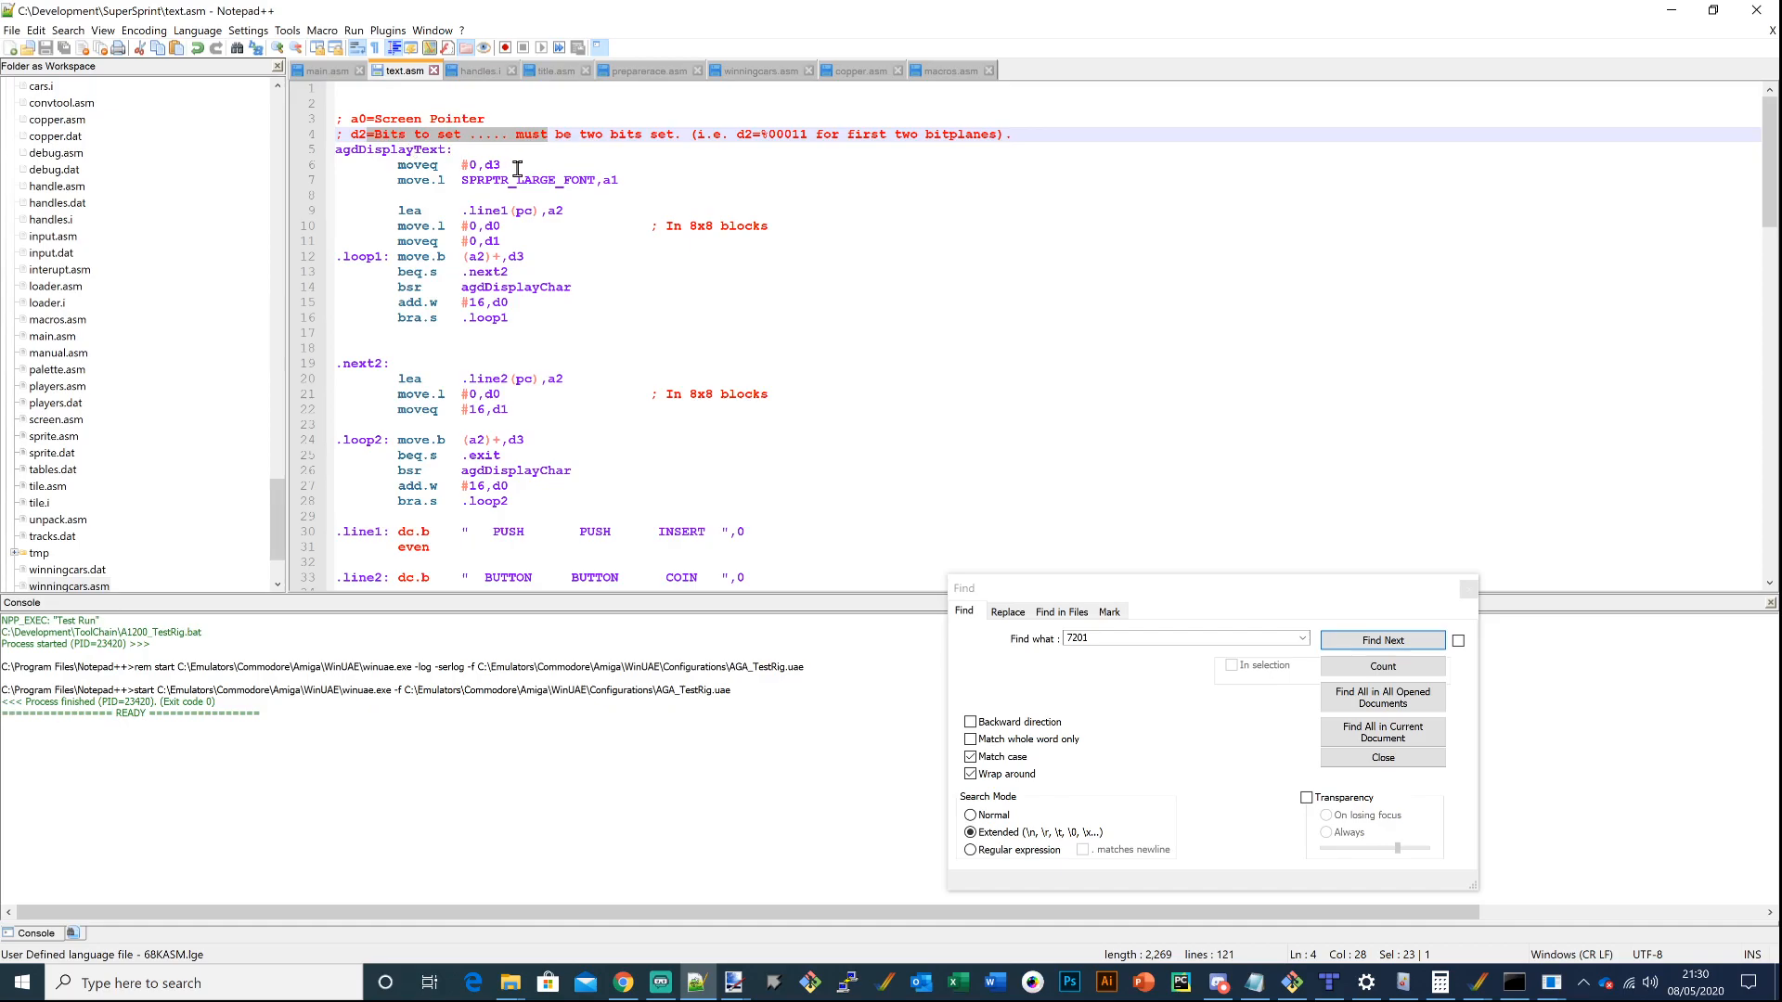
{"action": "mouse_move", "coordinate": [746, 166]}
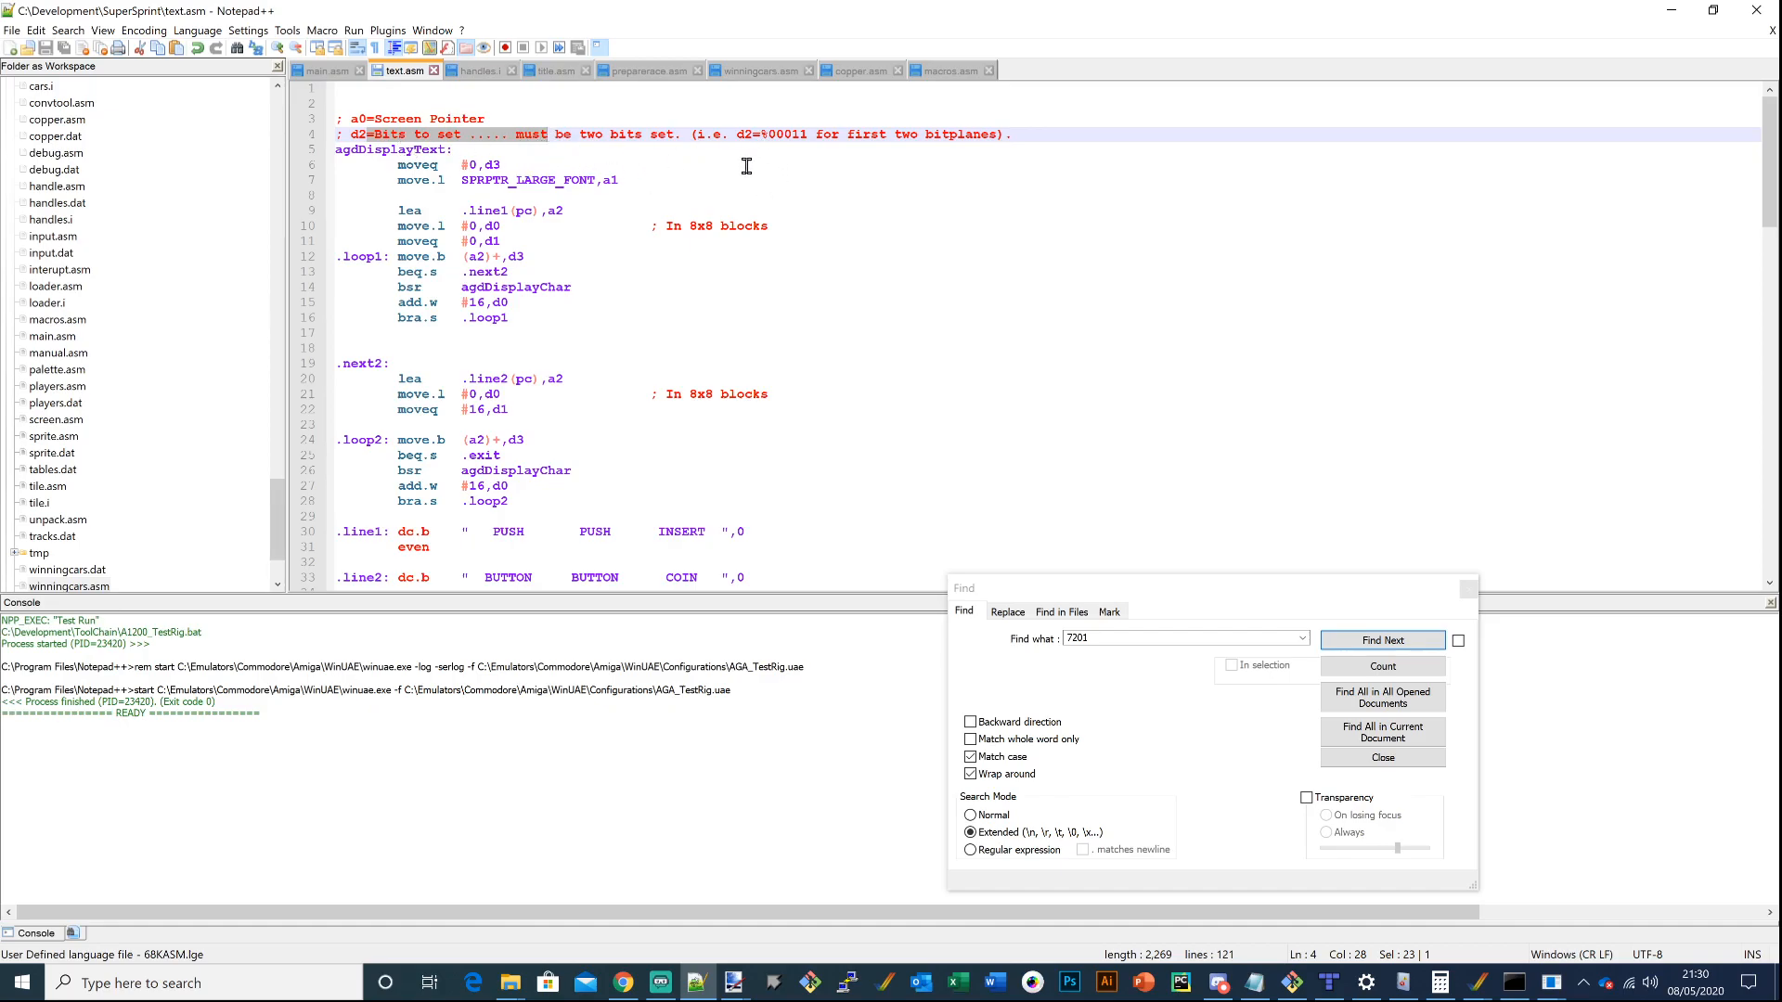
{"action": "mouse_move", "coordinate": [799, 133]}
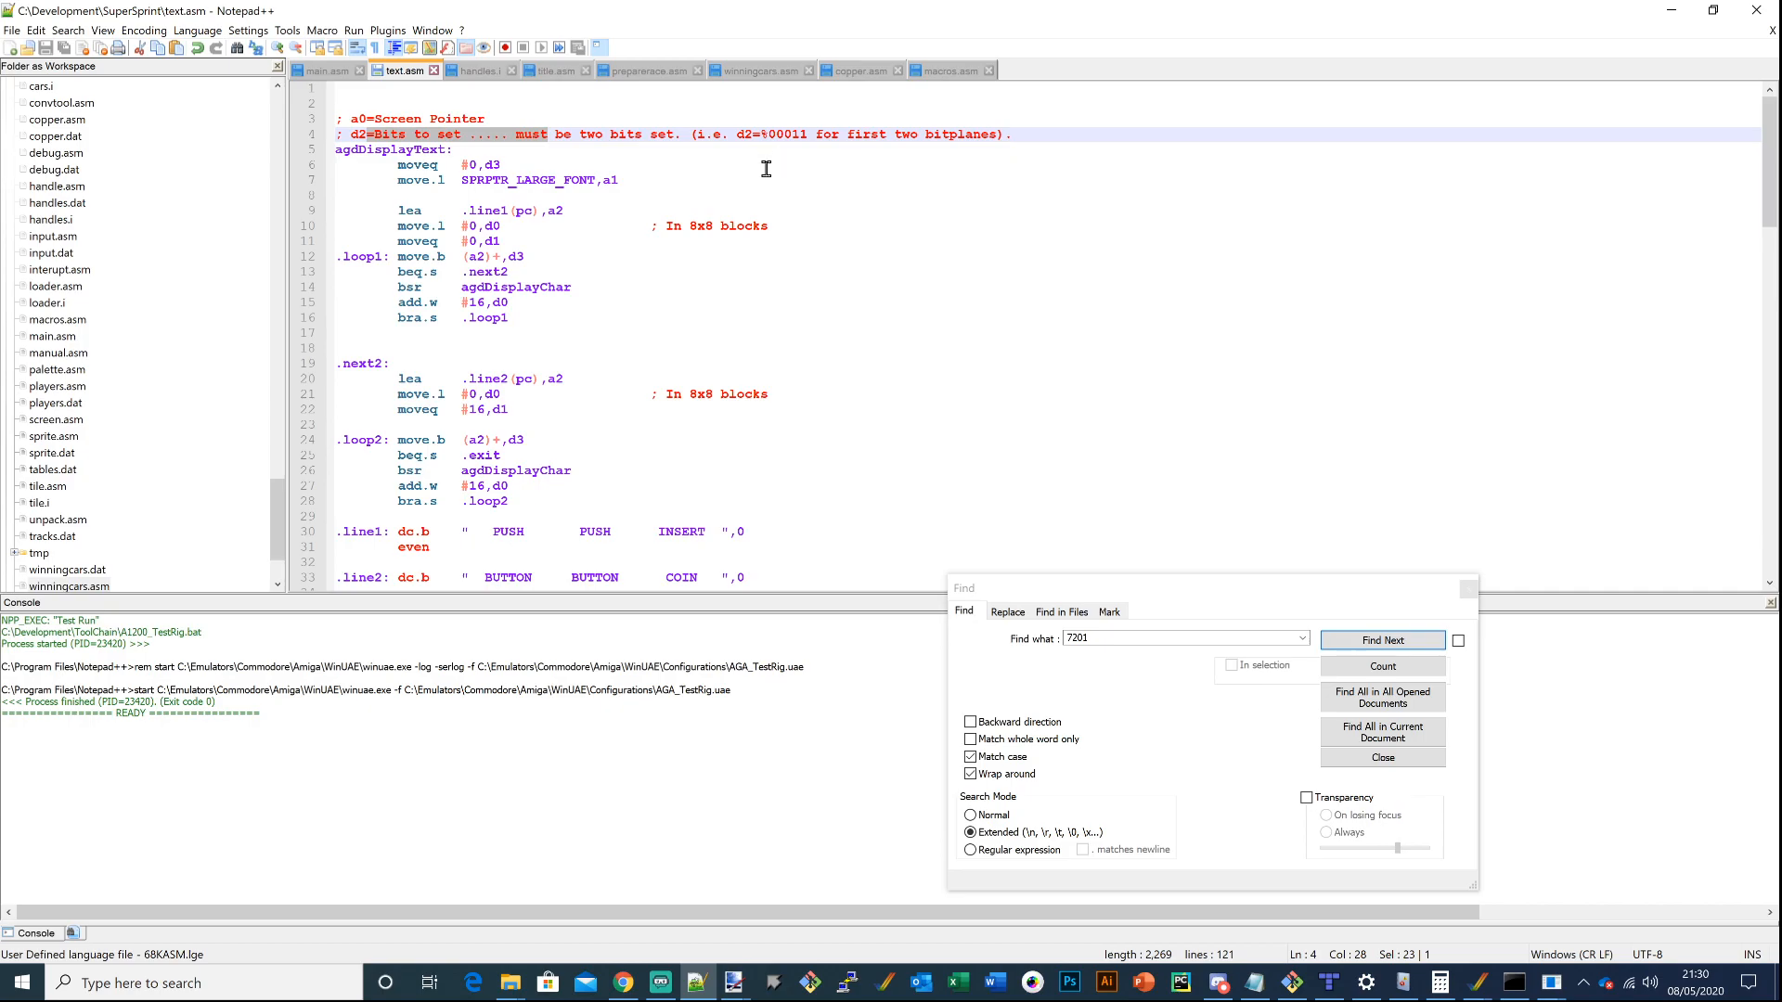
{"action": "mouse_move", "coordinate": [770, 194]}
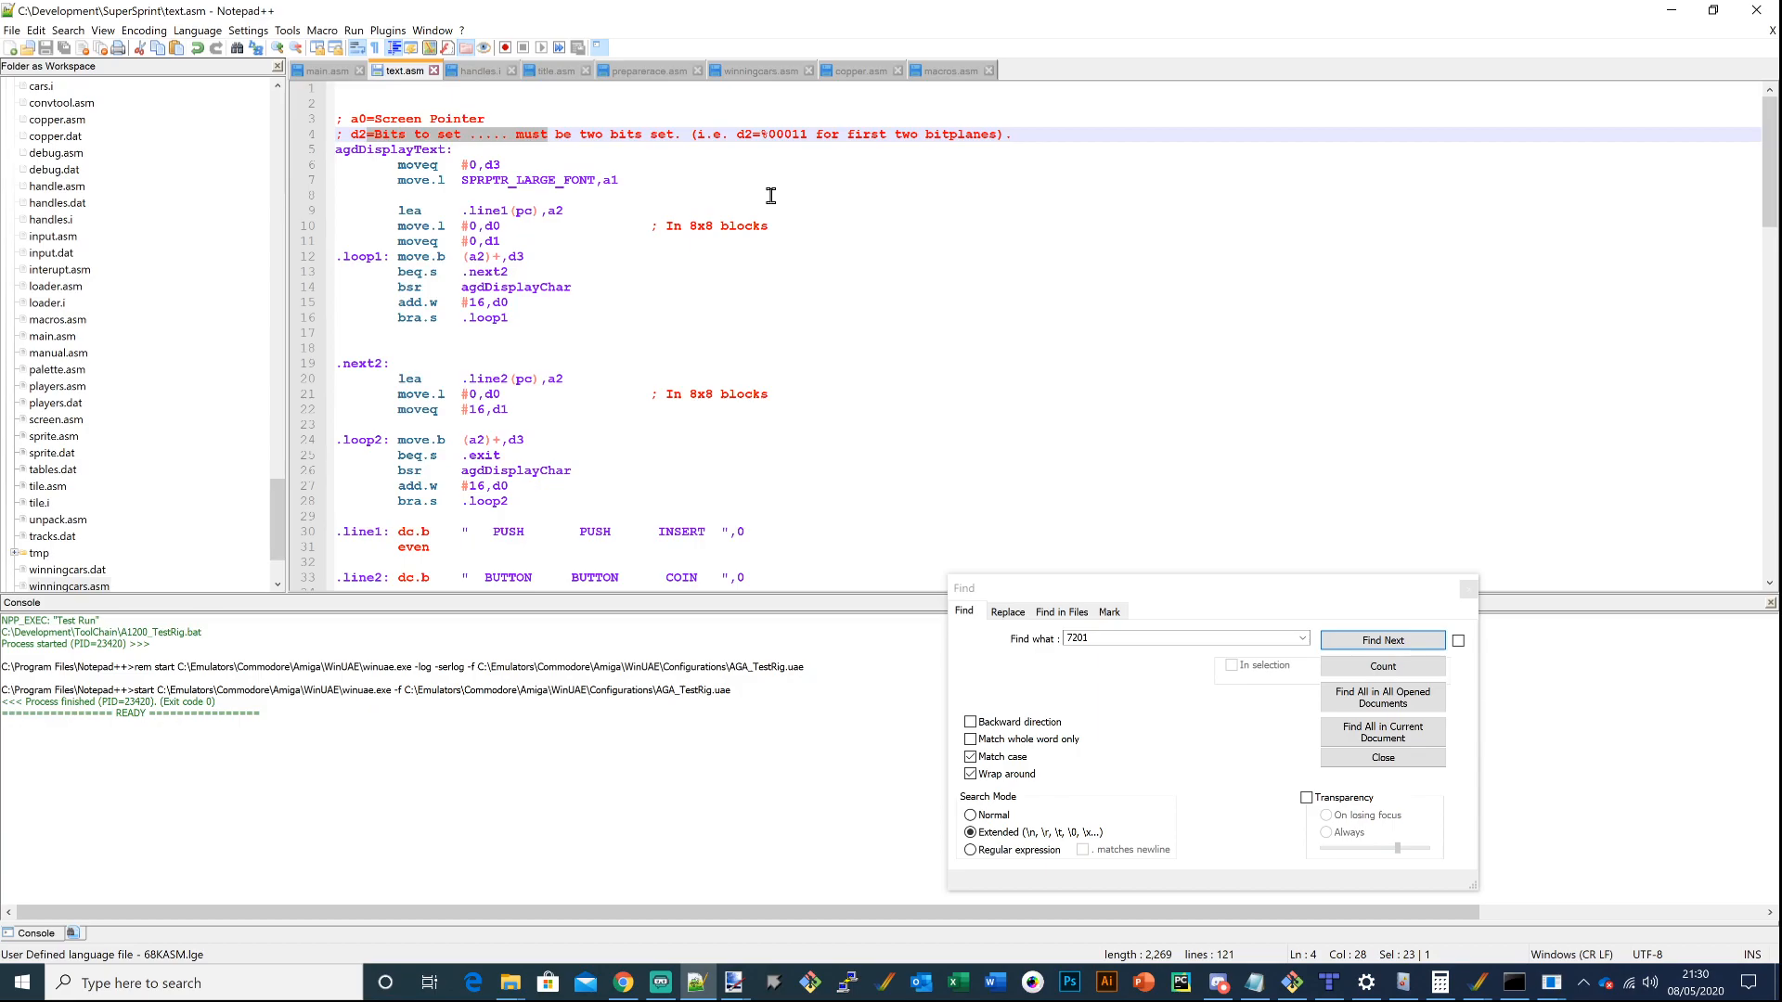
Comment out 'bsr agdWinningCars' on line 161 of main.asm with ';'
{"action": "left_click", "coordinate": [329, 70]}
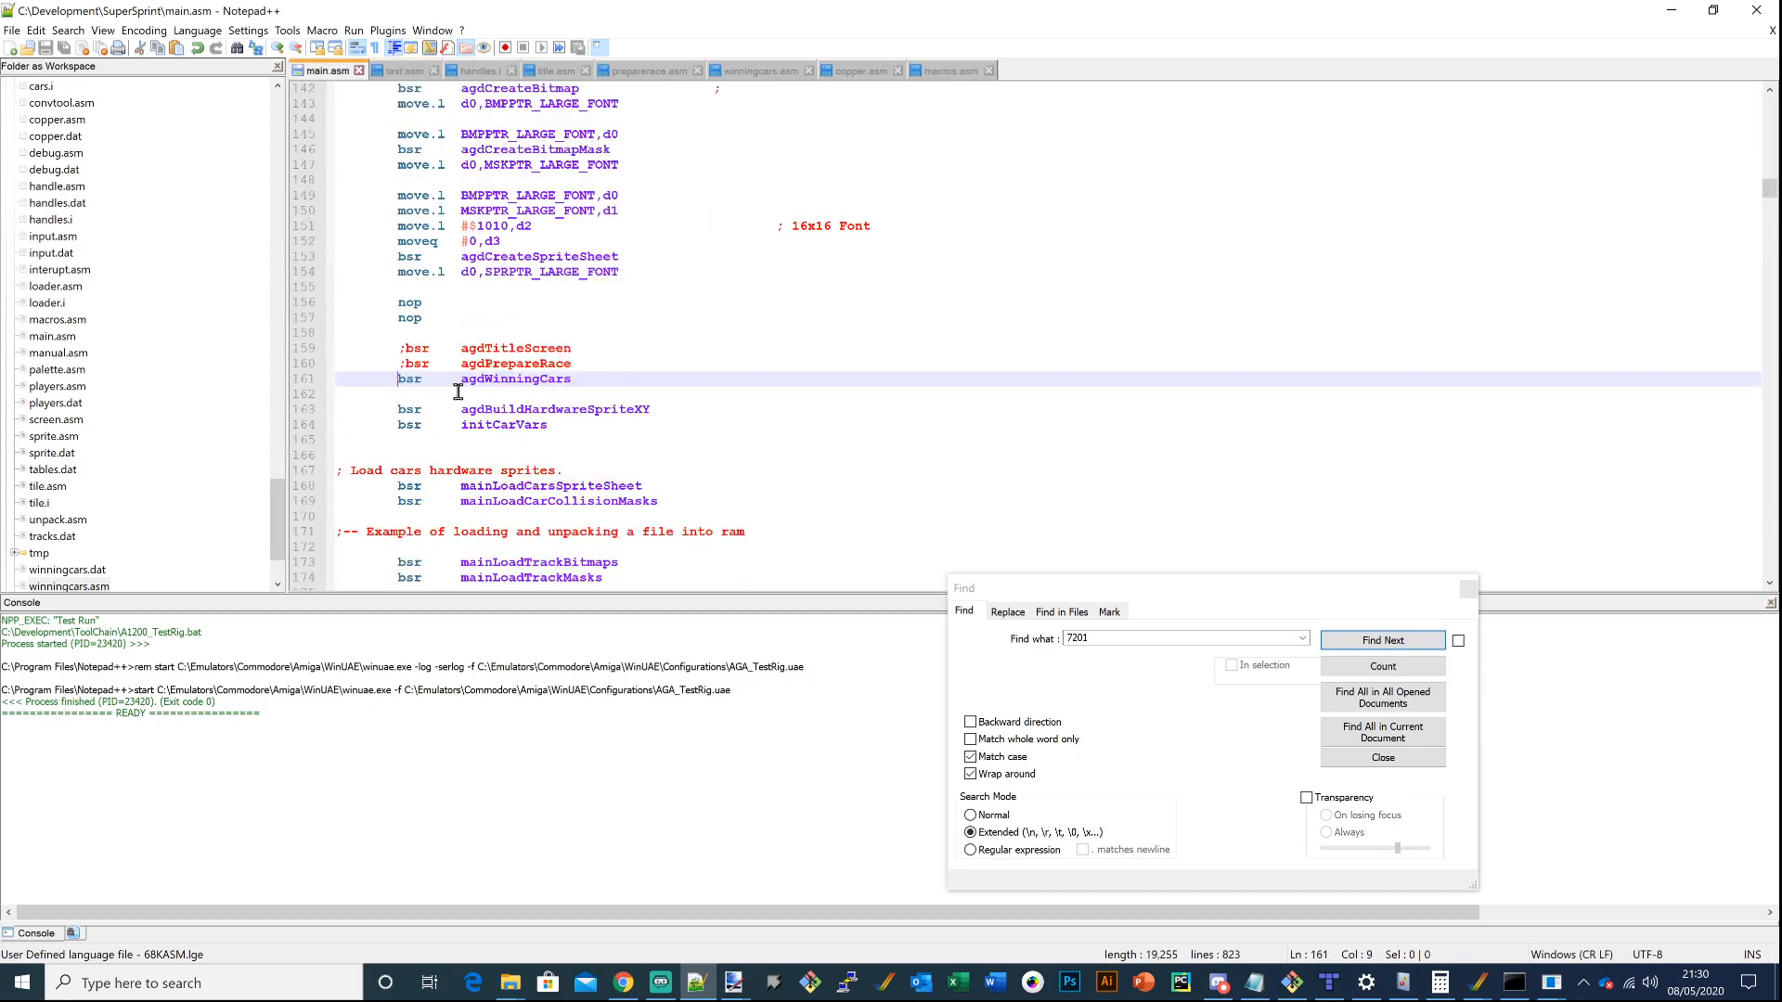
{"action": "type", "text": ";"}
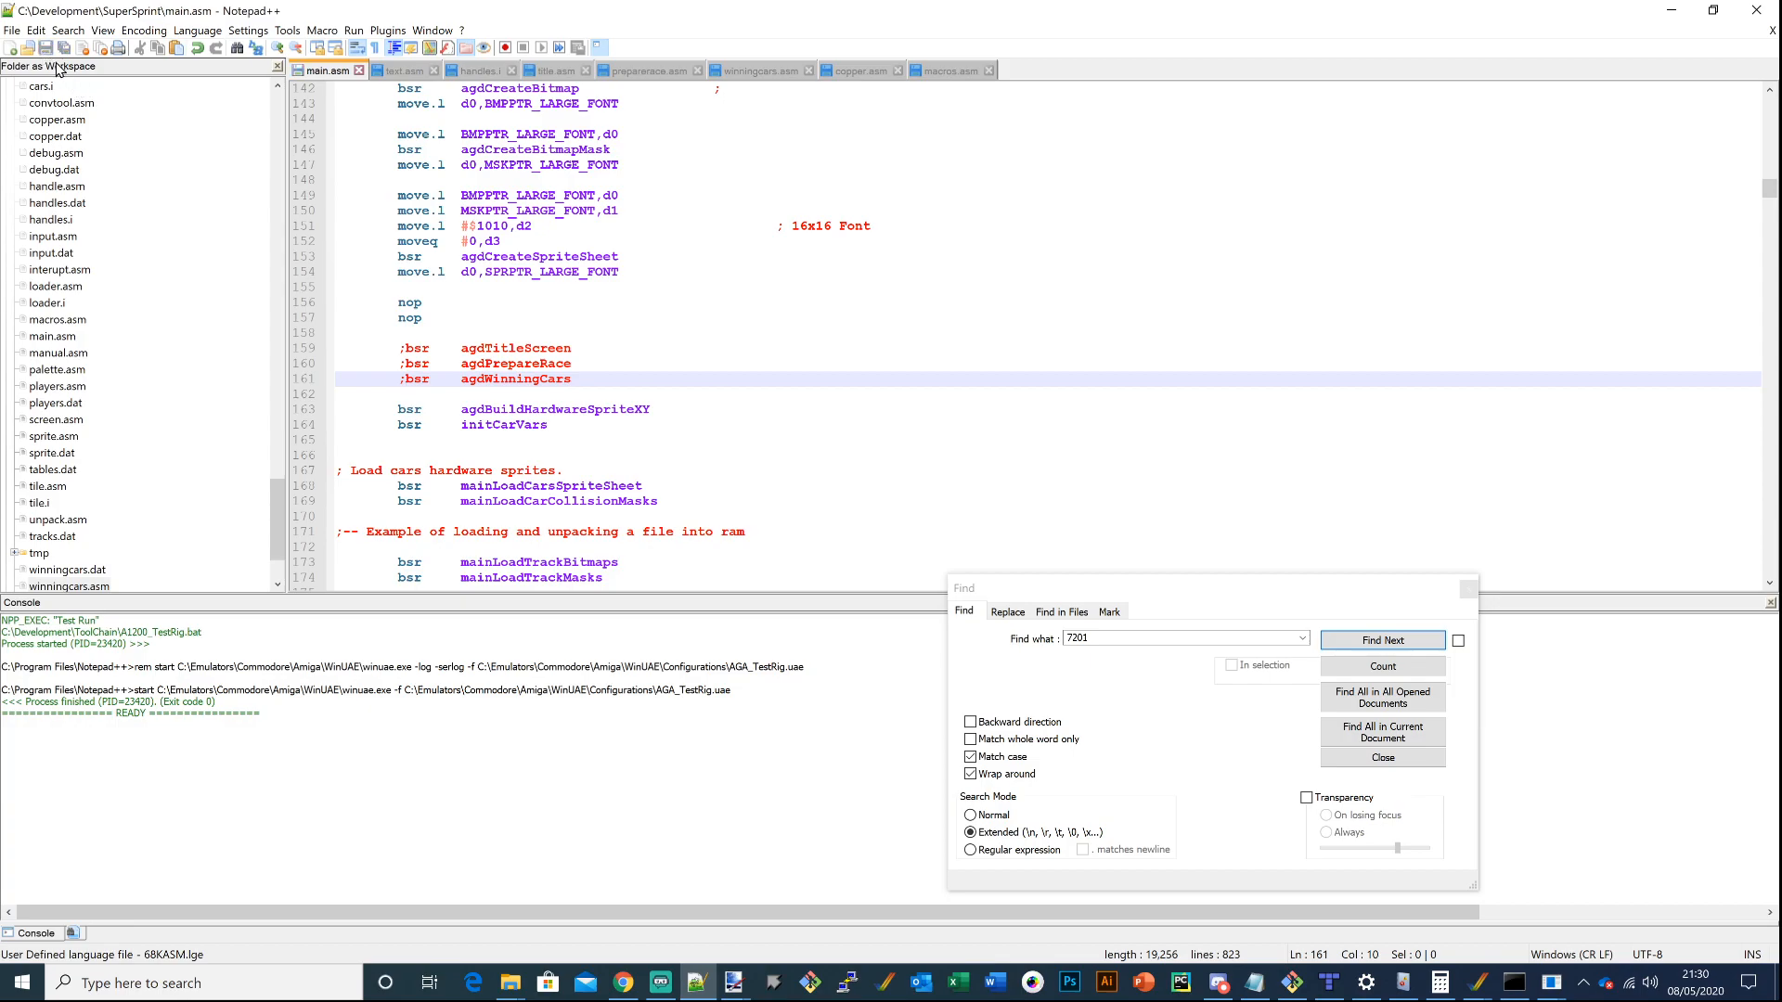